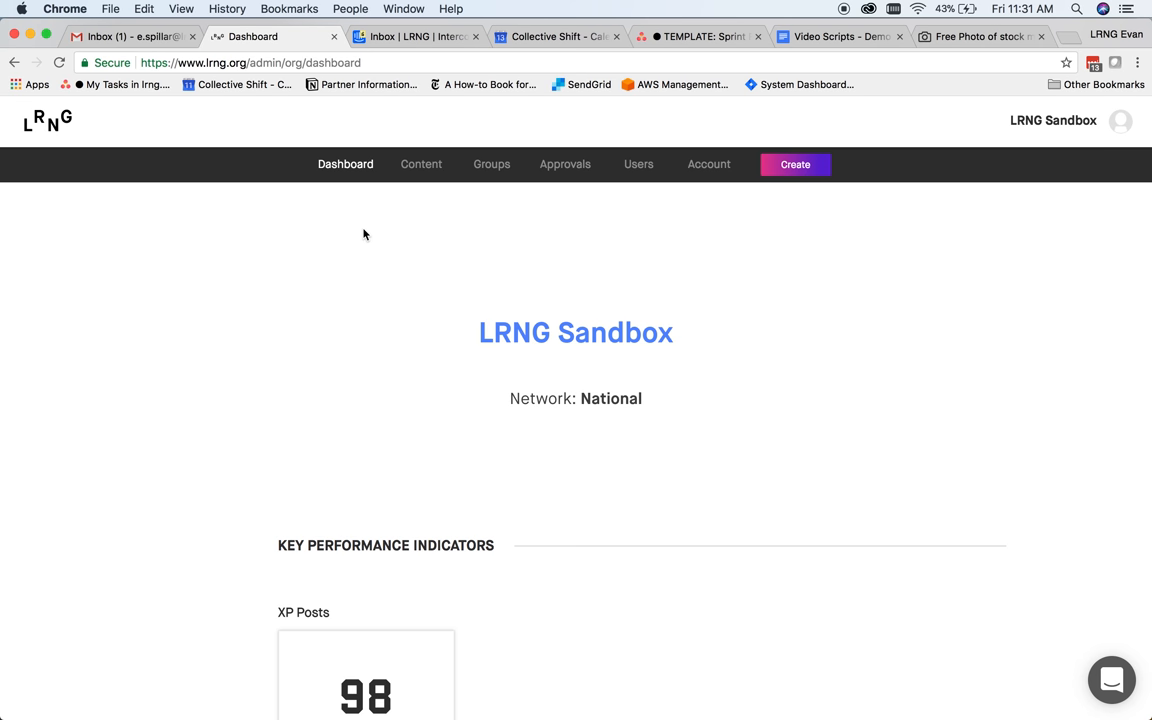
Open the Content Manager listing draft playlists like Learn to Invest
click(420, 164)
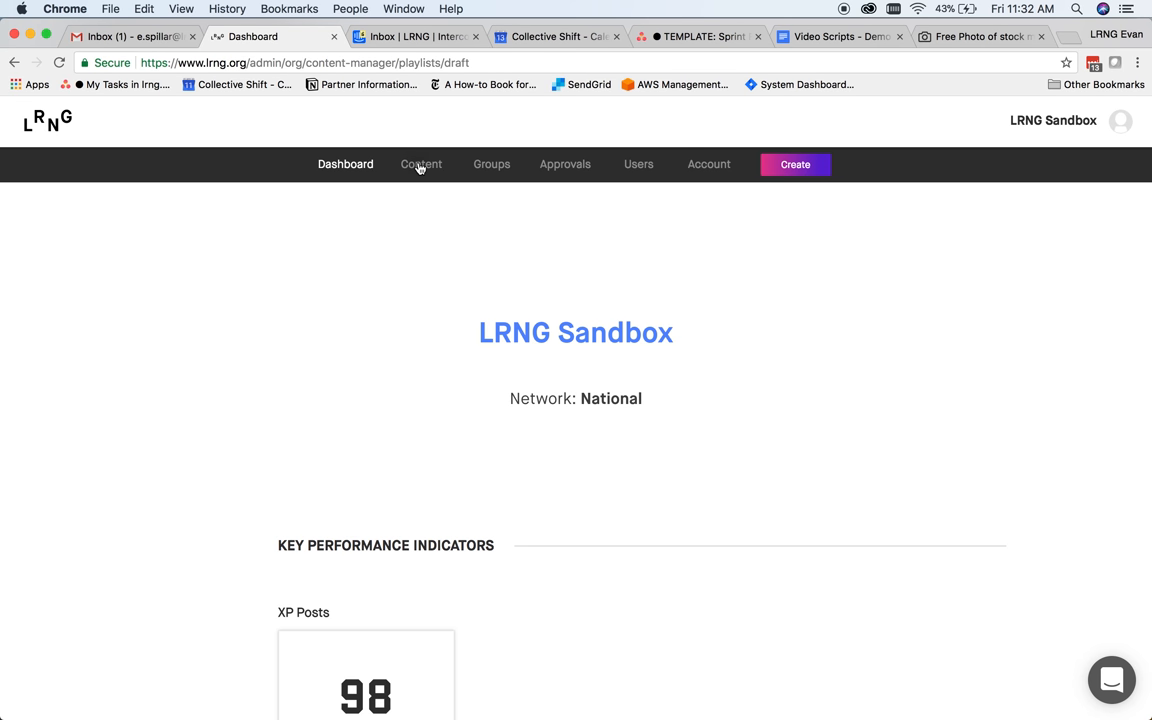
click(421, 164)
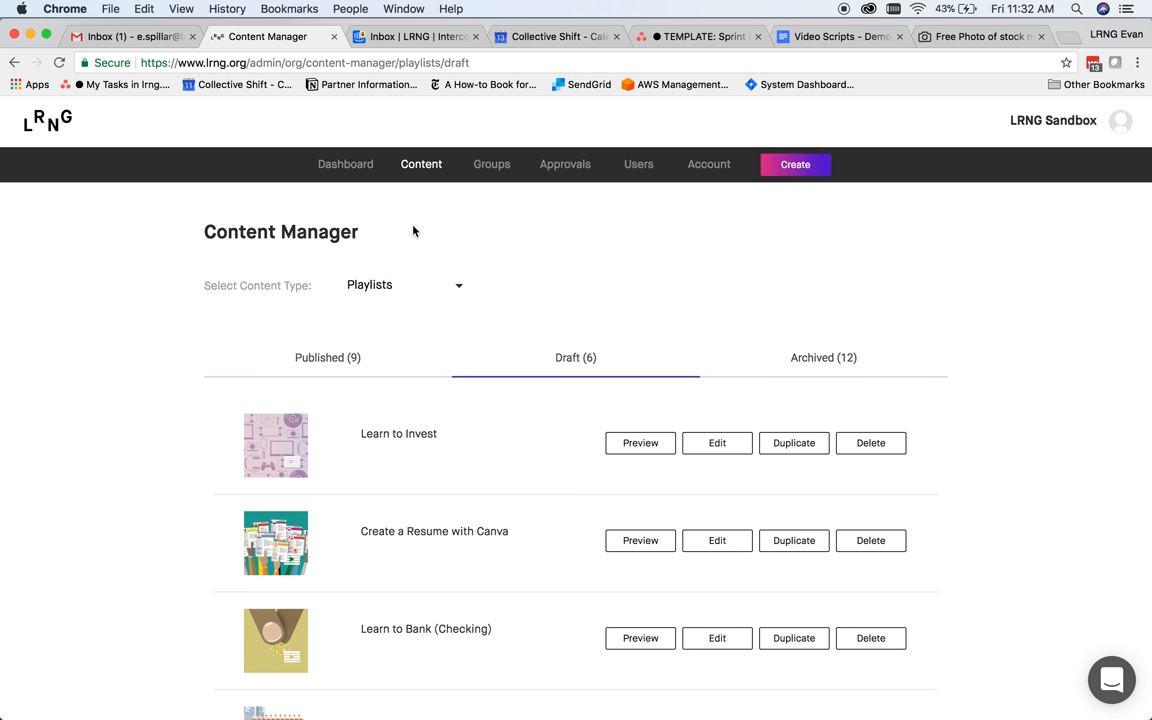
Create a Digital XP draft, review its sections down to Publishing Properties, then return to Content
click(795, 164)
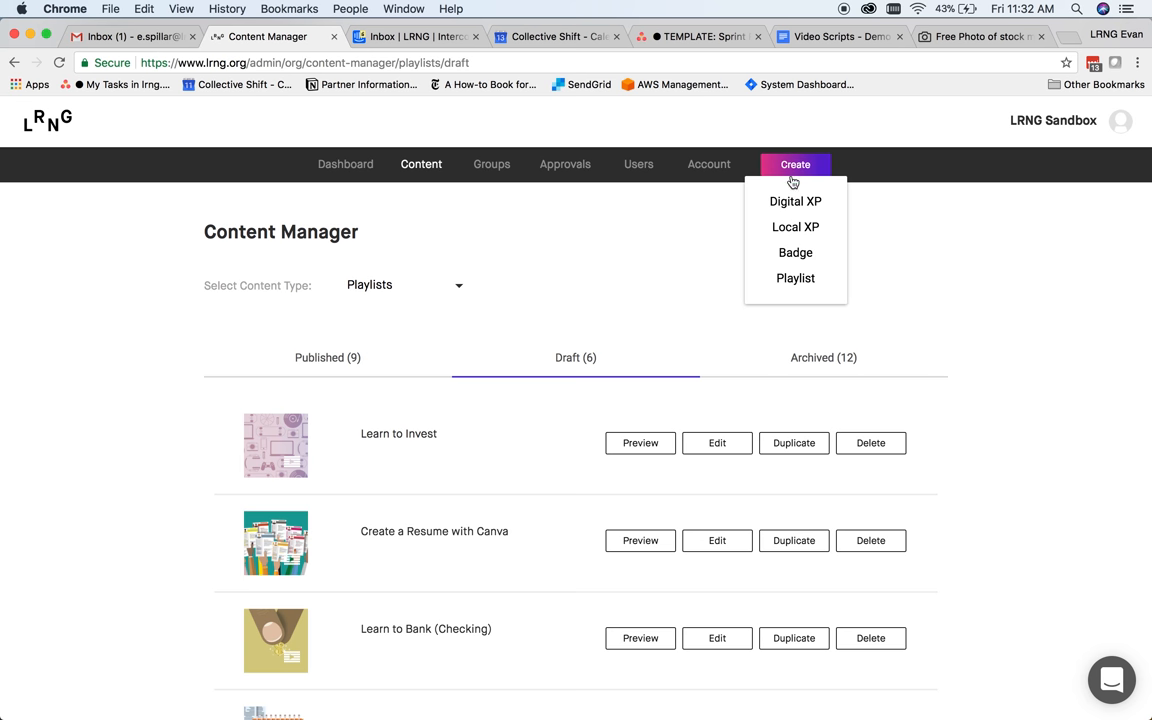
click(795, 201)
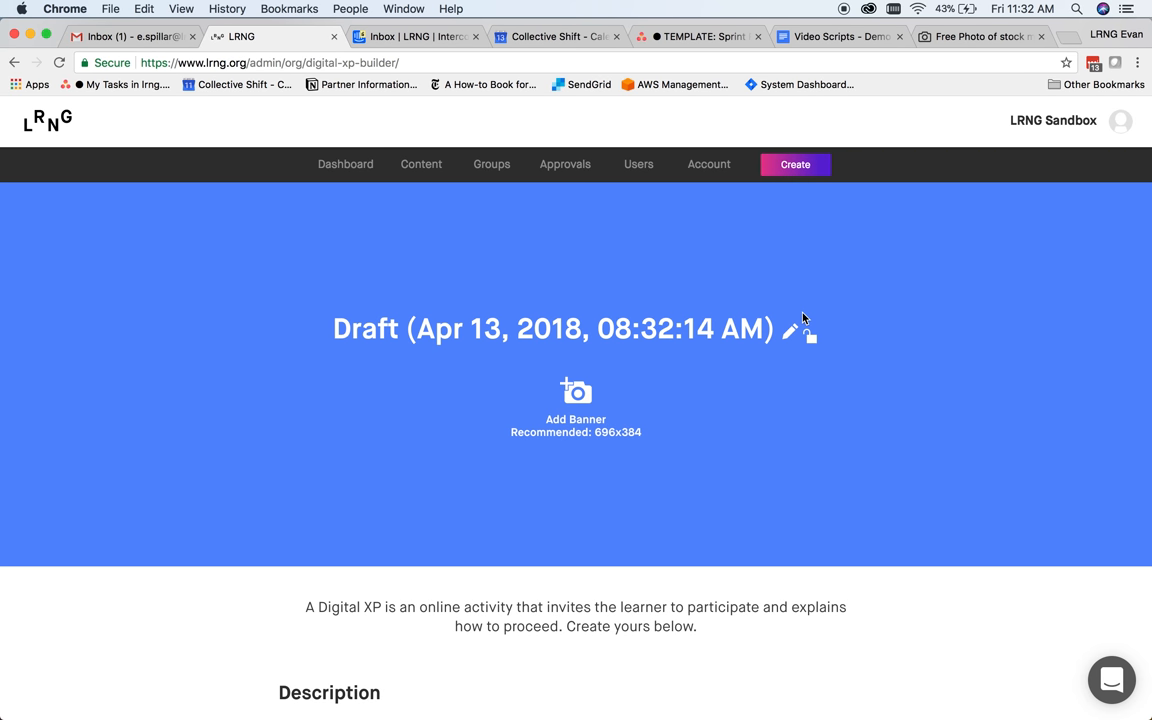
mouse_move(815, 406)
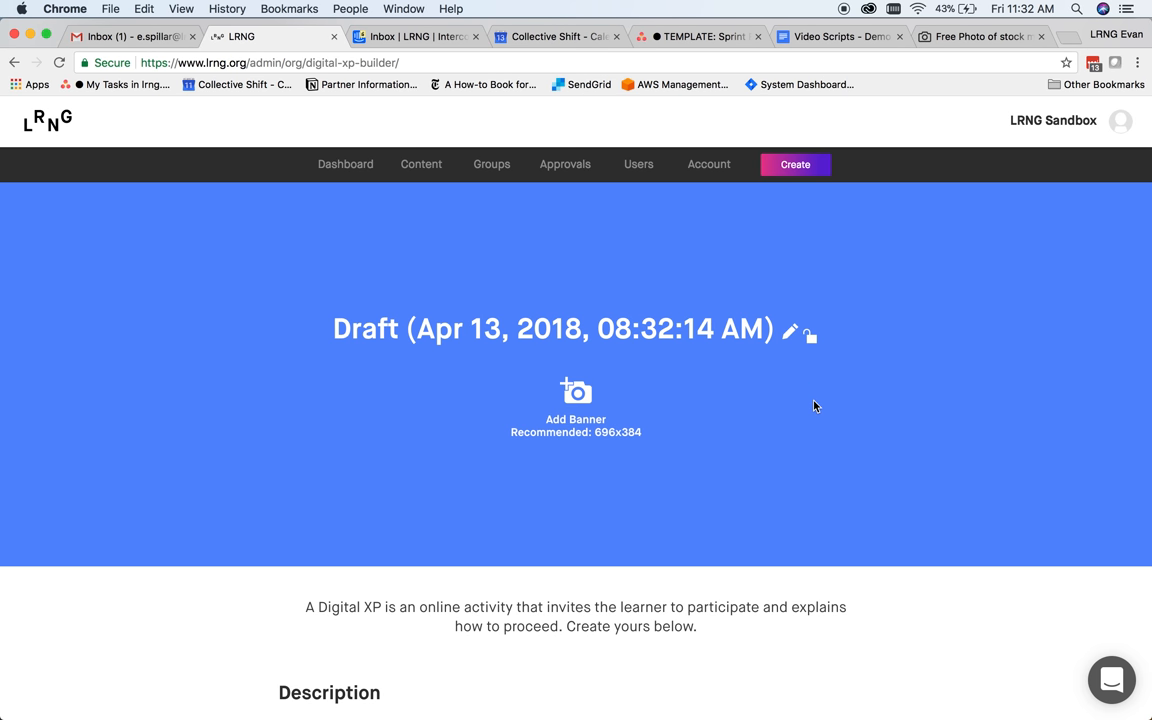
scroll(down, 3)
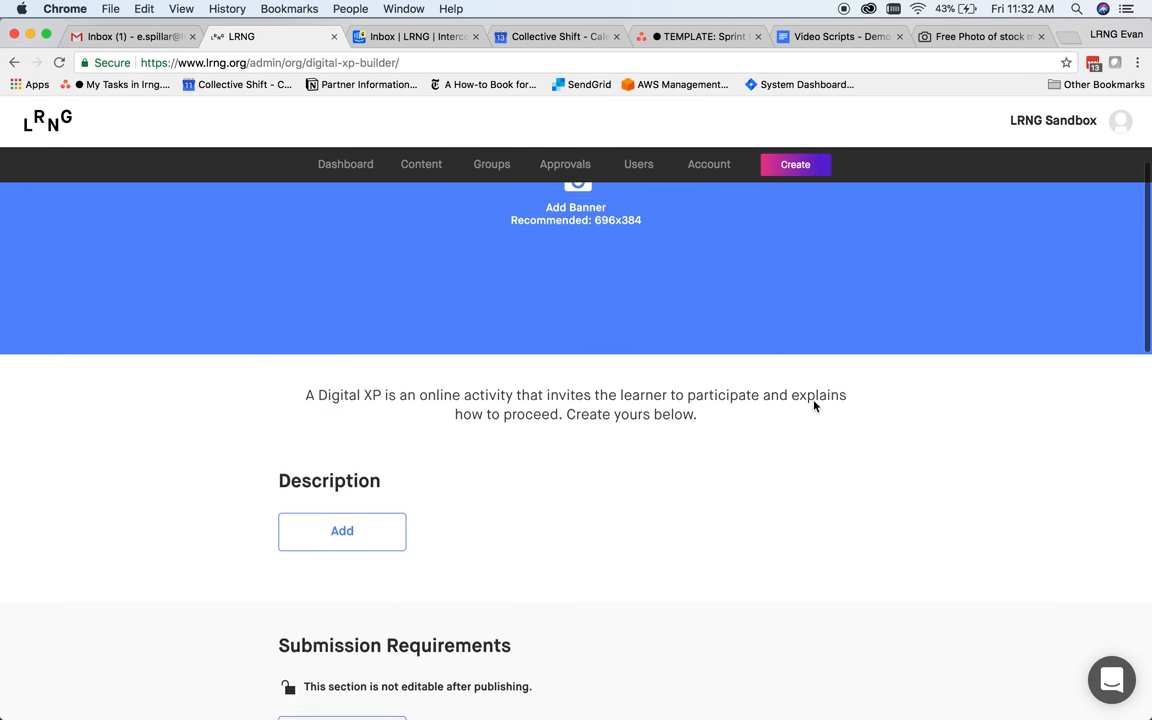
scroll(down, 3)
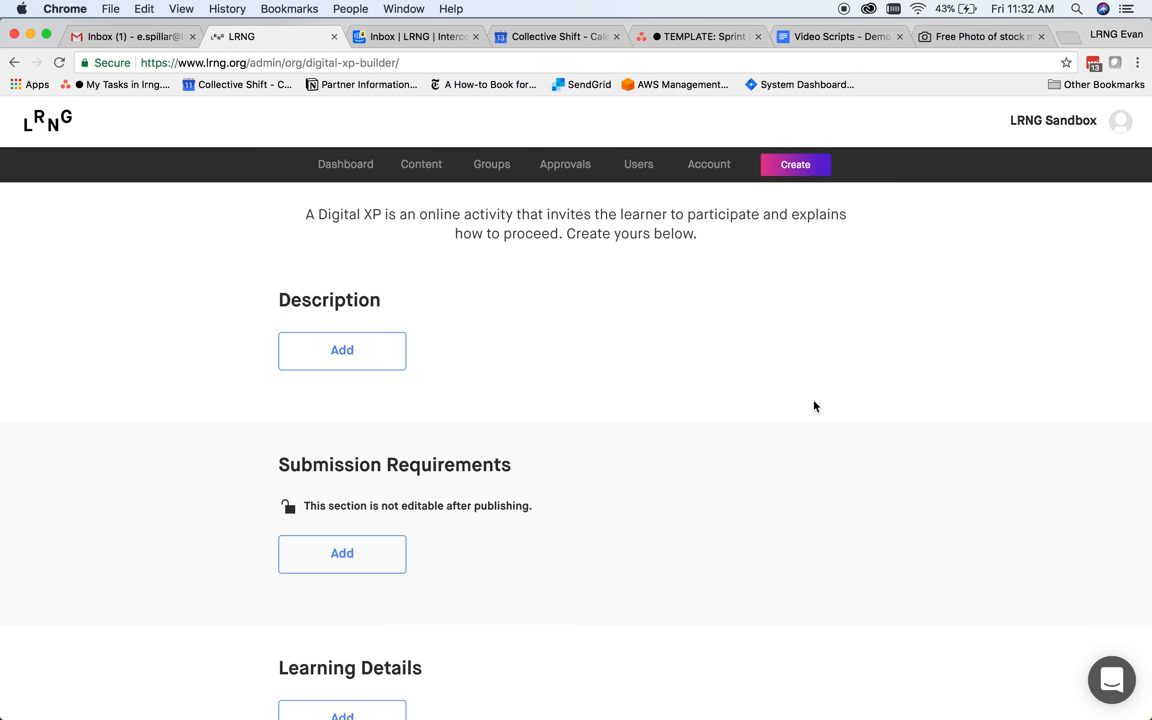
scroll(down, 3)
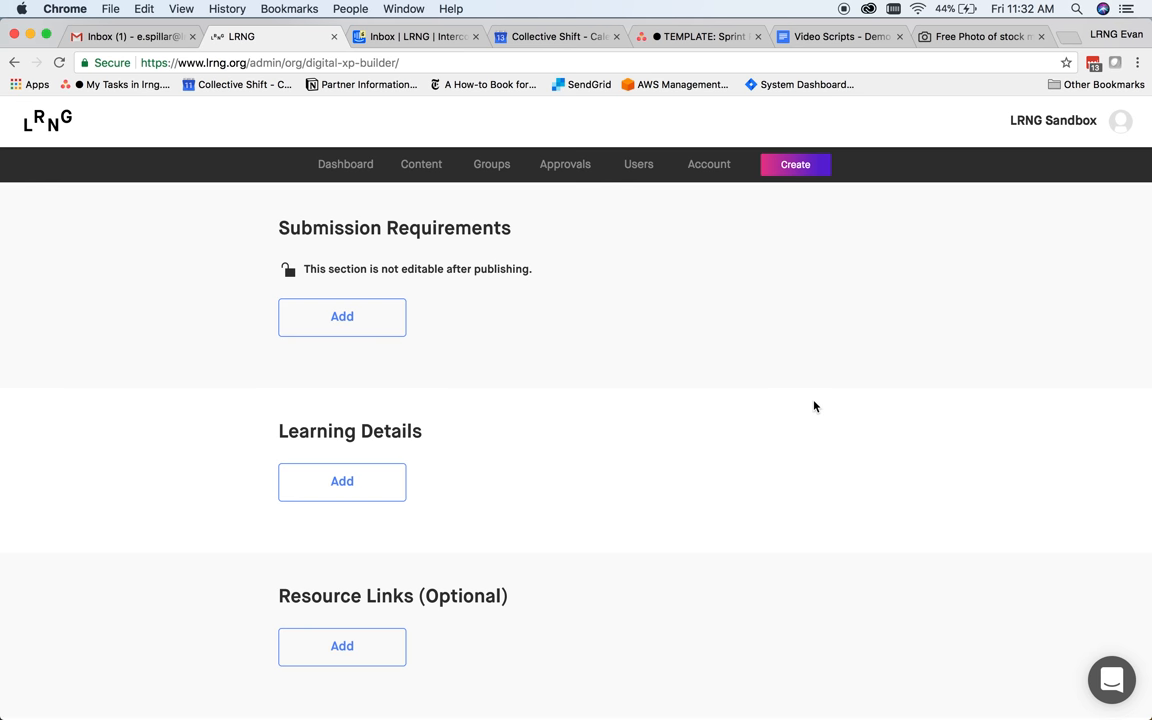
scroll(down, 3)
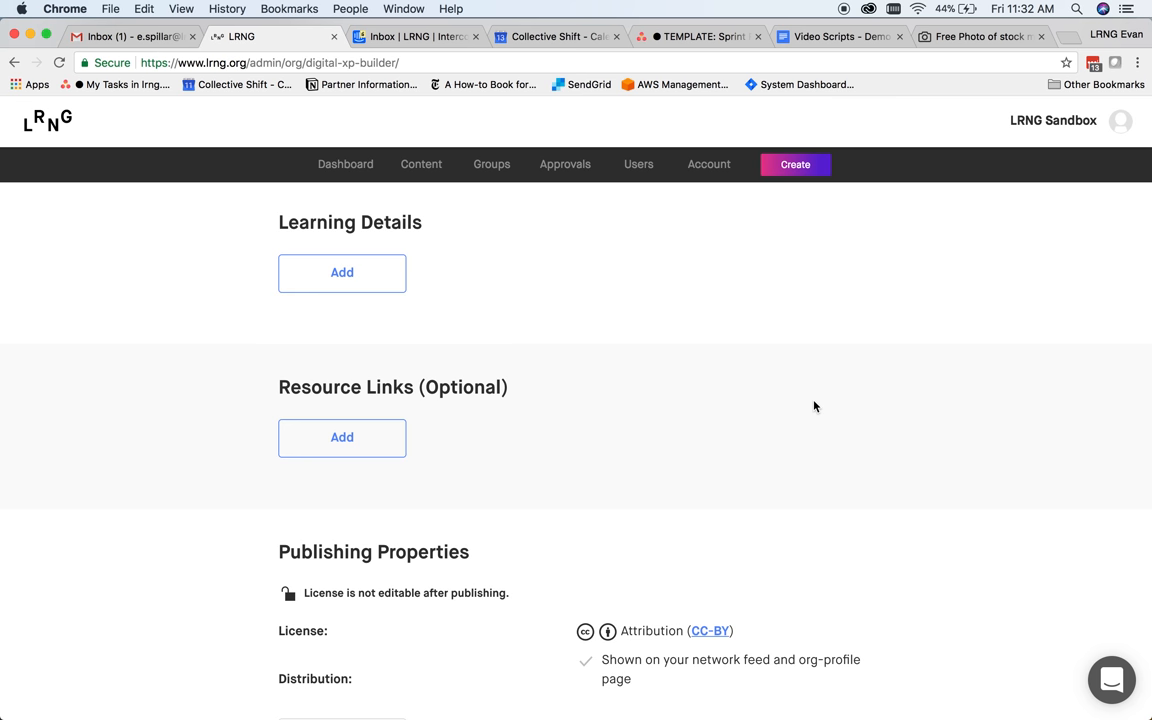
scroll(down, 3)
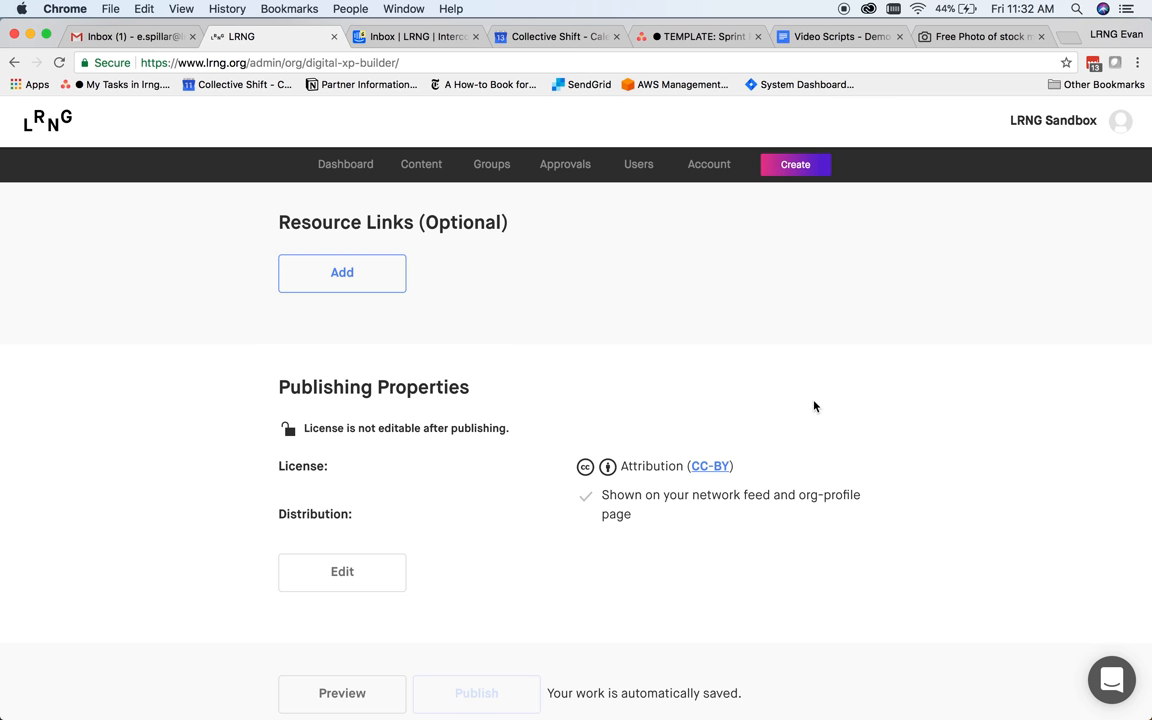
scroll(down, 3)
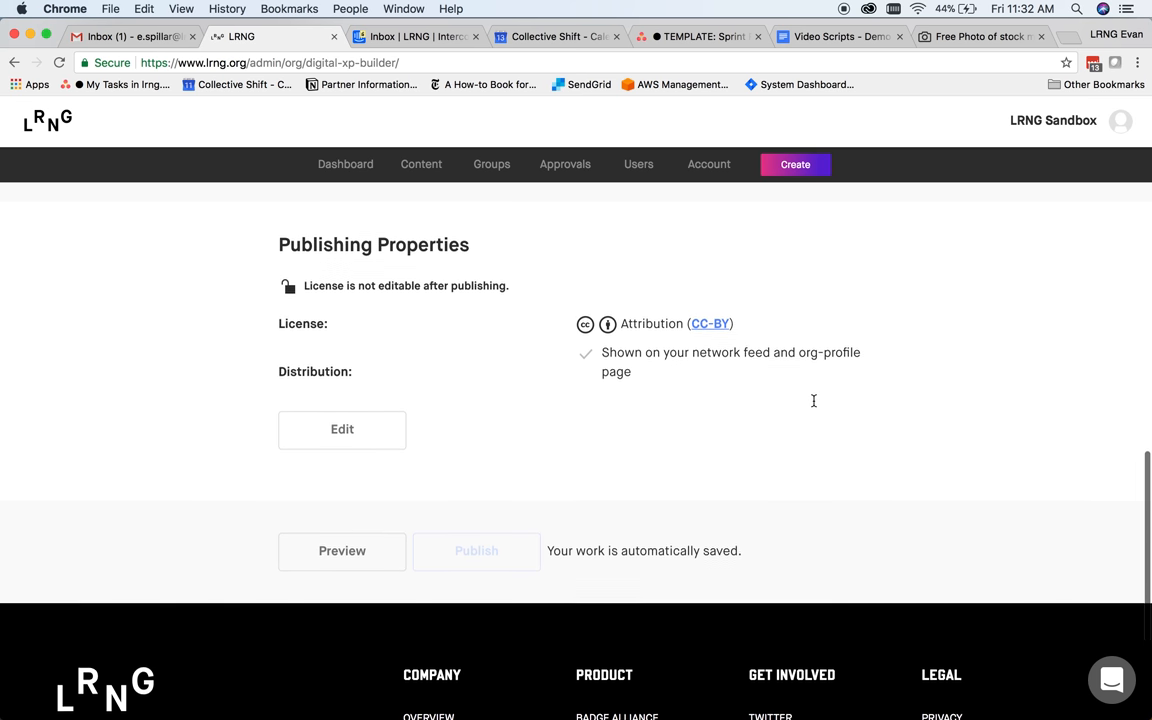
scroll(down, 3)
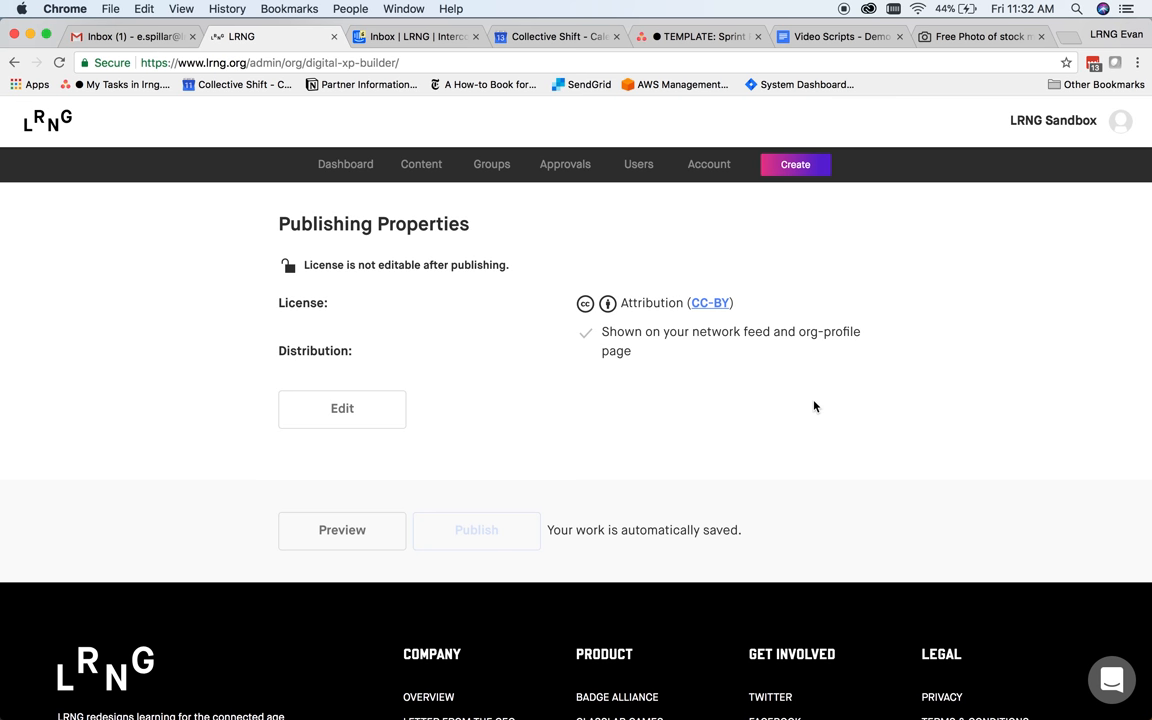
click(421, 164)
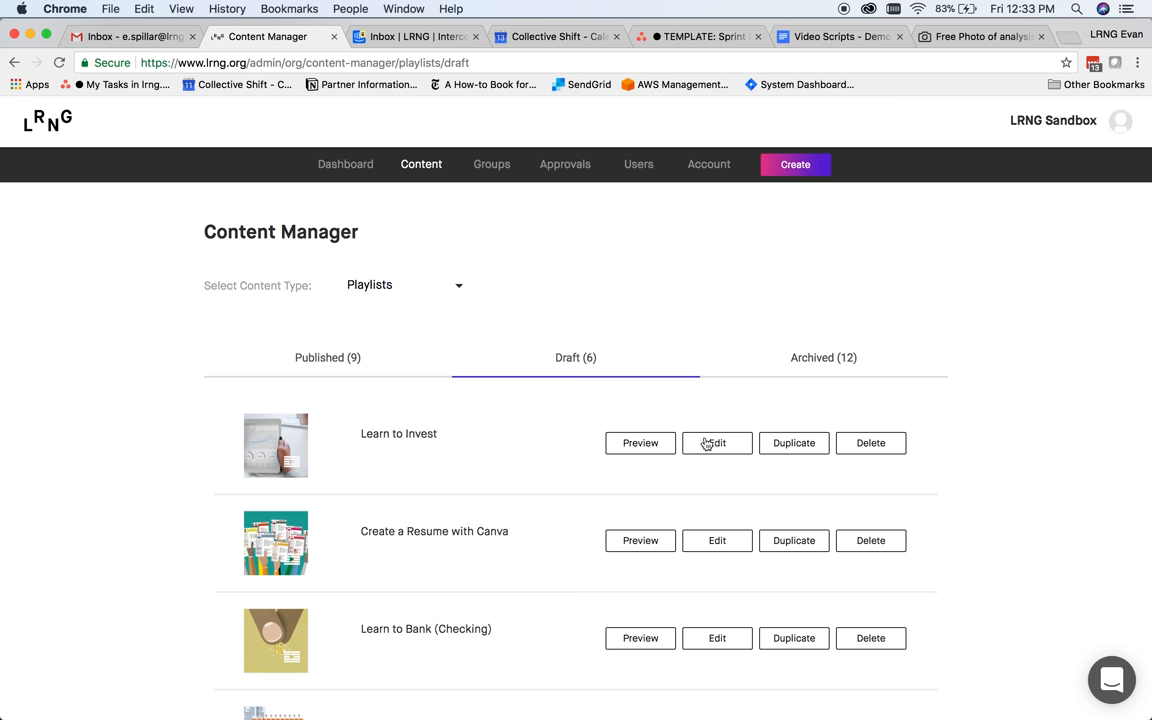
Edit the Learn to Invest playlist and view its description and two draft XPs
click(717, 443)
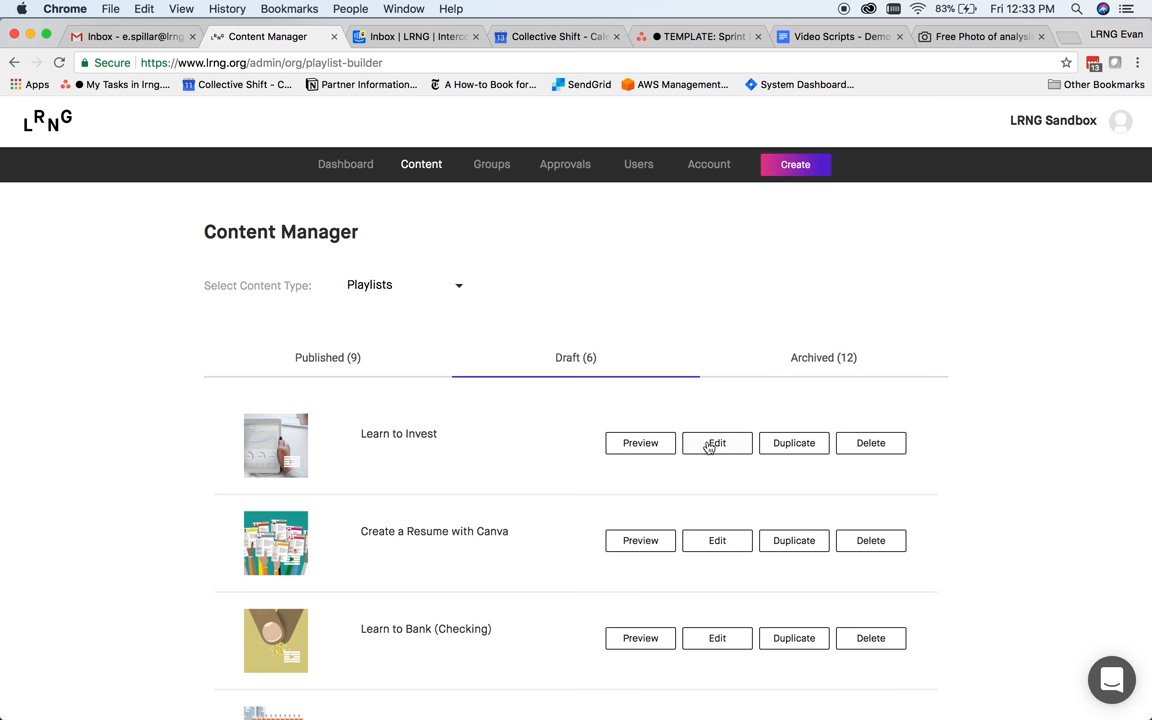
click(716, 442)
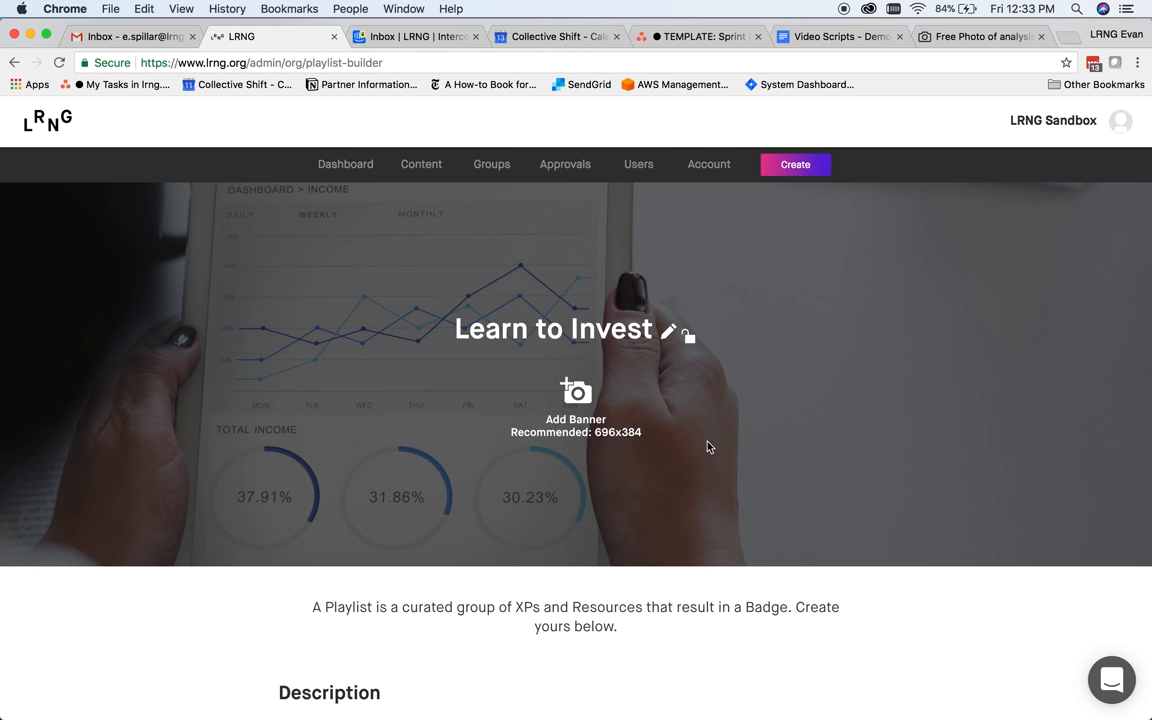
scroll(down, 3)
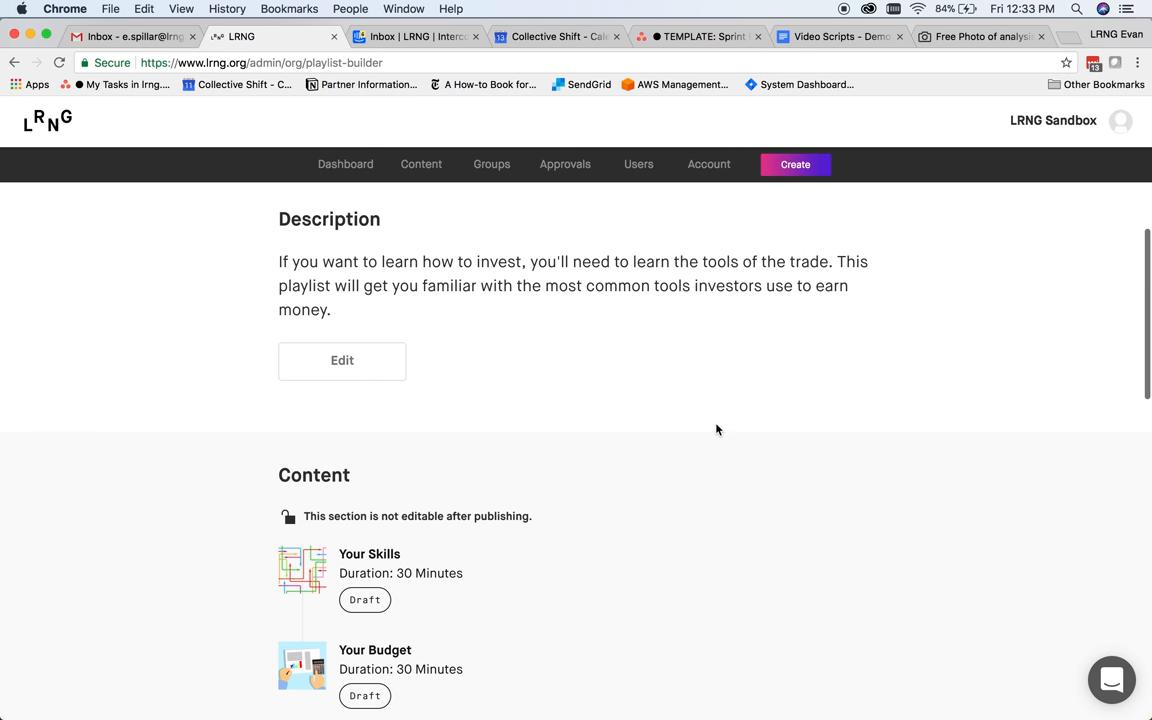
scroll(down, 3)
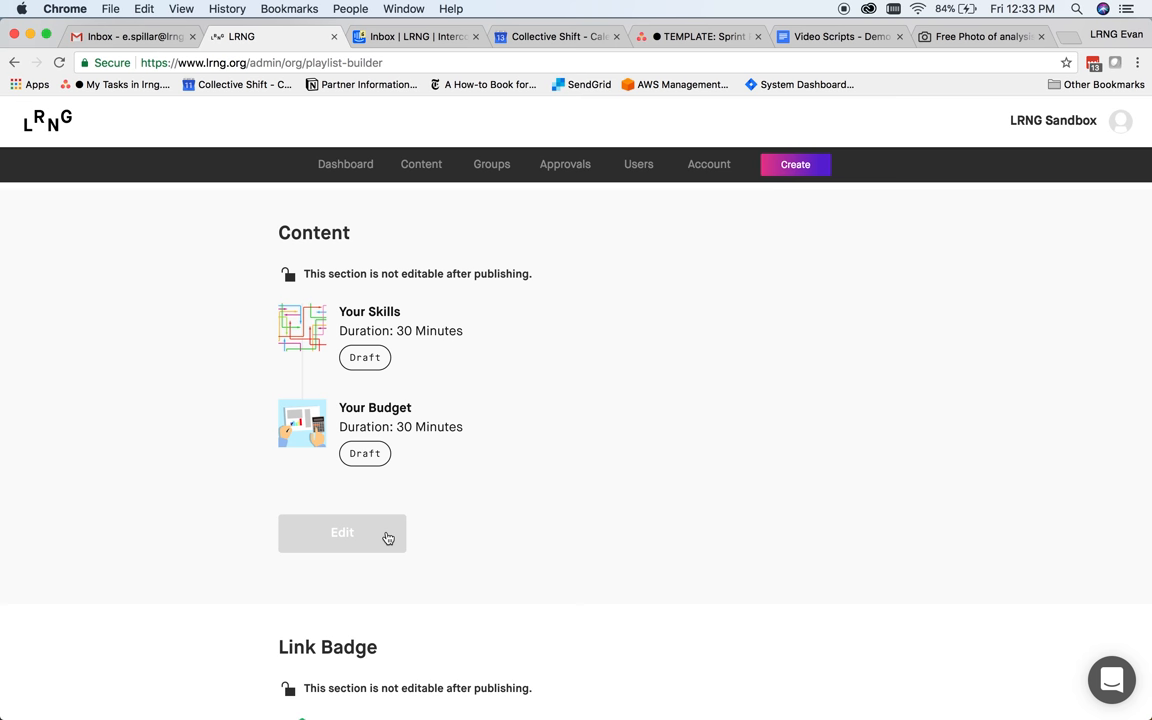
Add Get Familiar With Stocks to the playlist and search Shared Content for 'money'
click(342, 532)
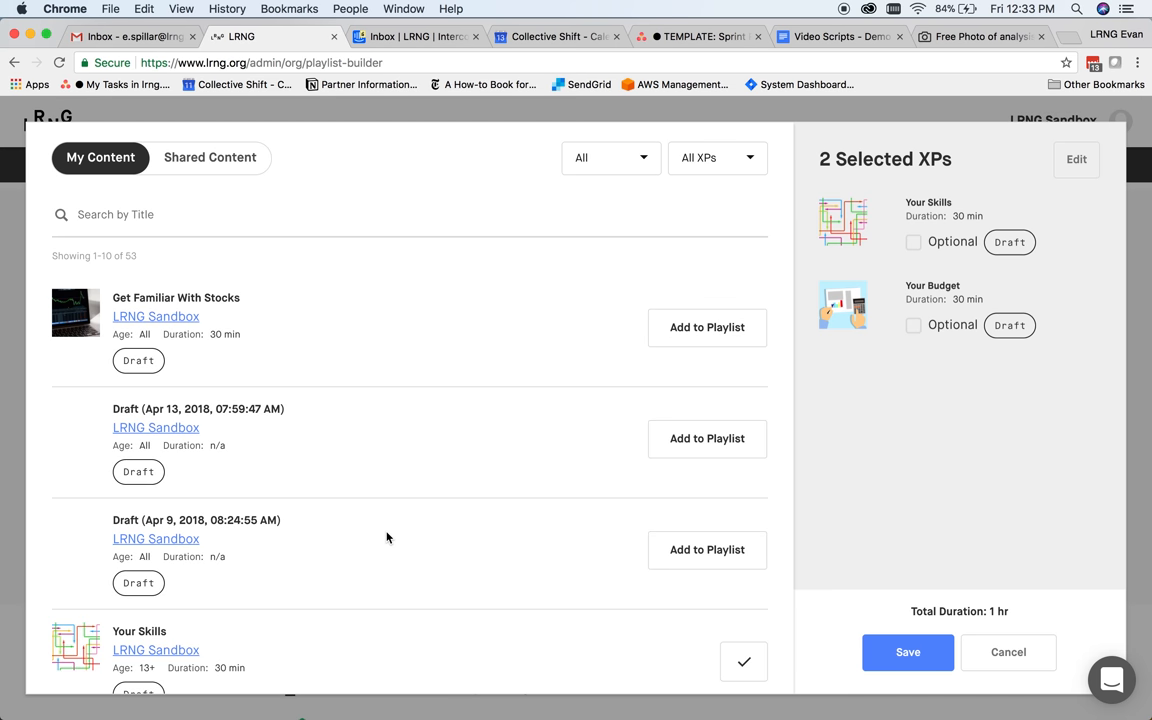
mouse_move(688, 358)
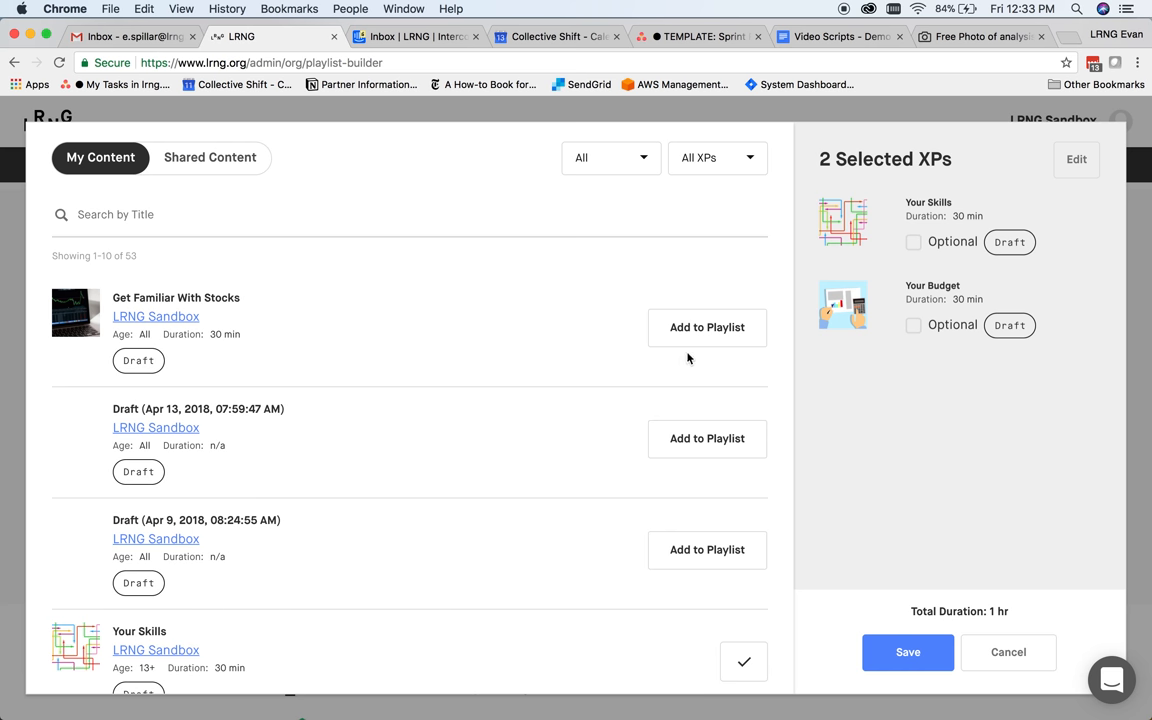
click(707, 327)
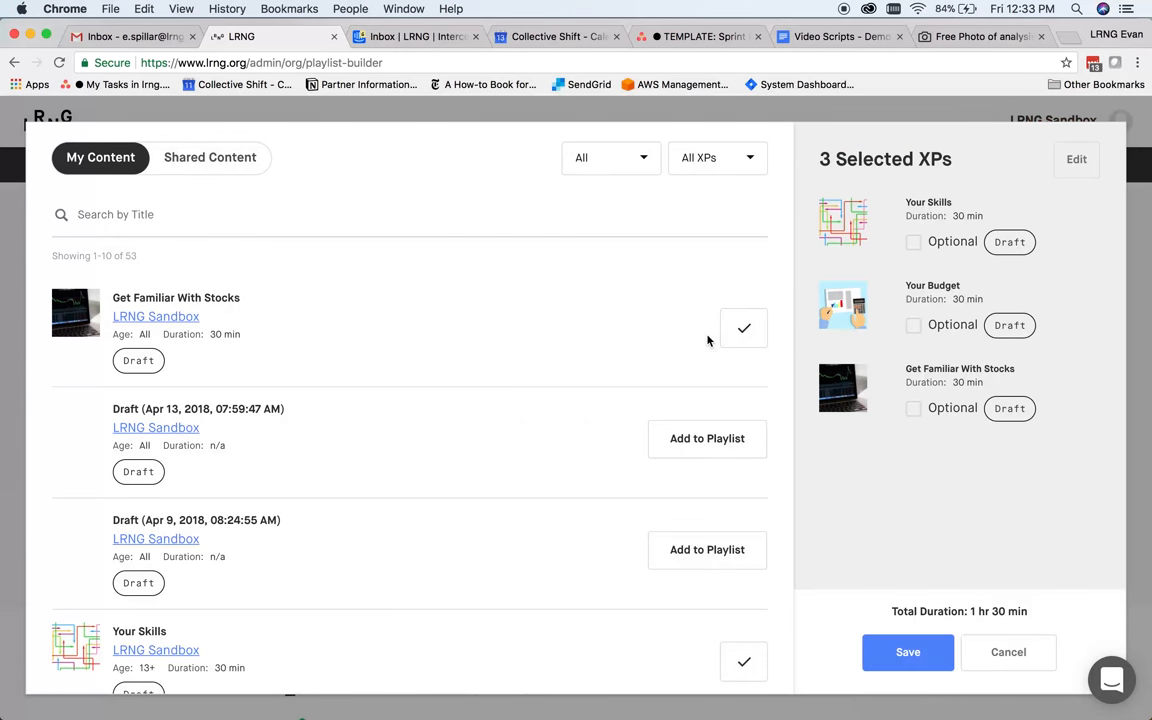
click(210, 157)
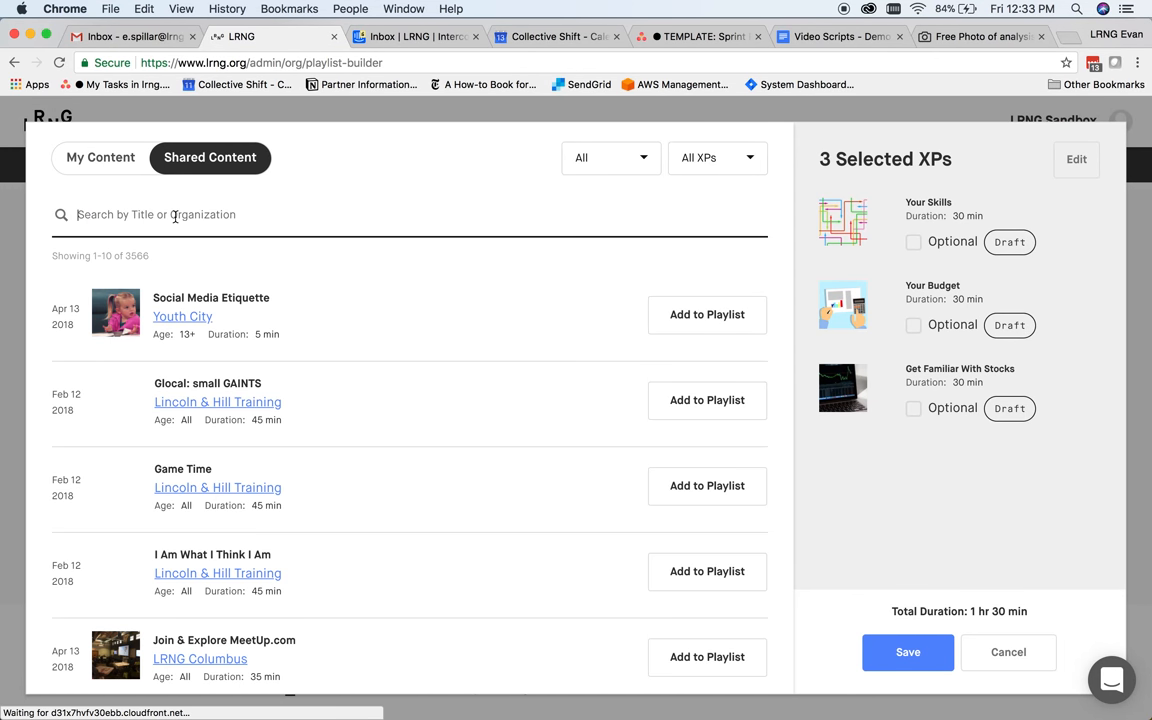
text(money)
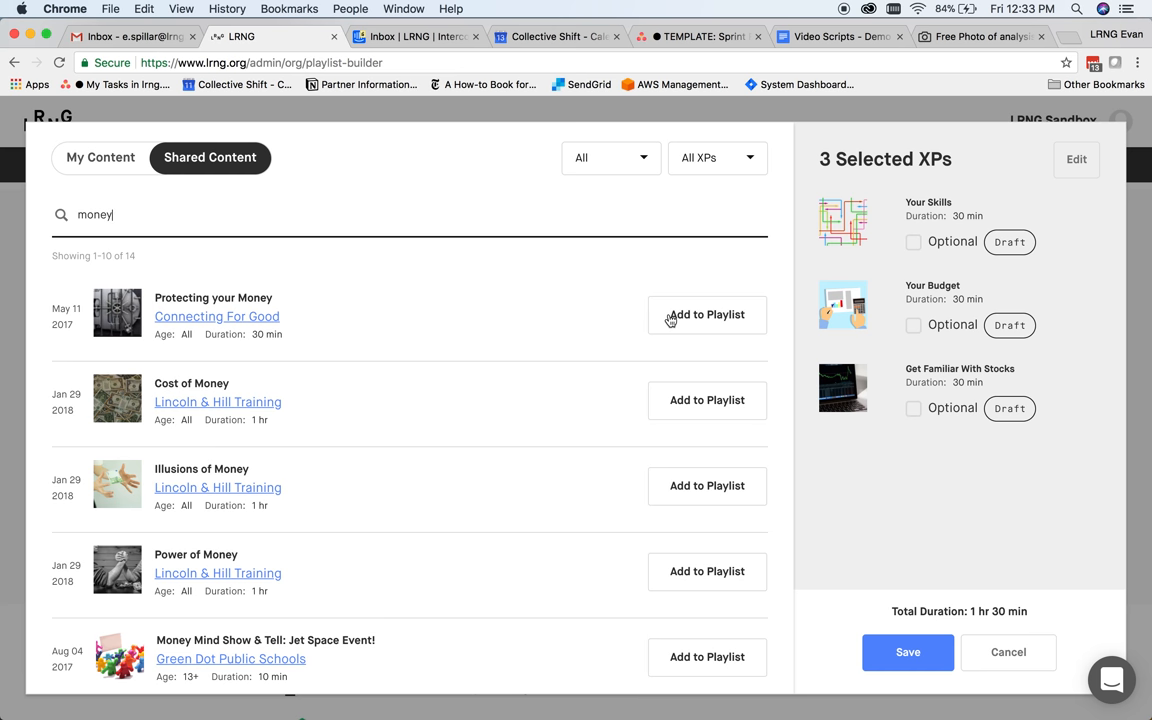
Open a shared retirement-planning XP and confirm remixing it into a copy
click(706, 314)
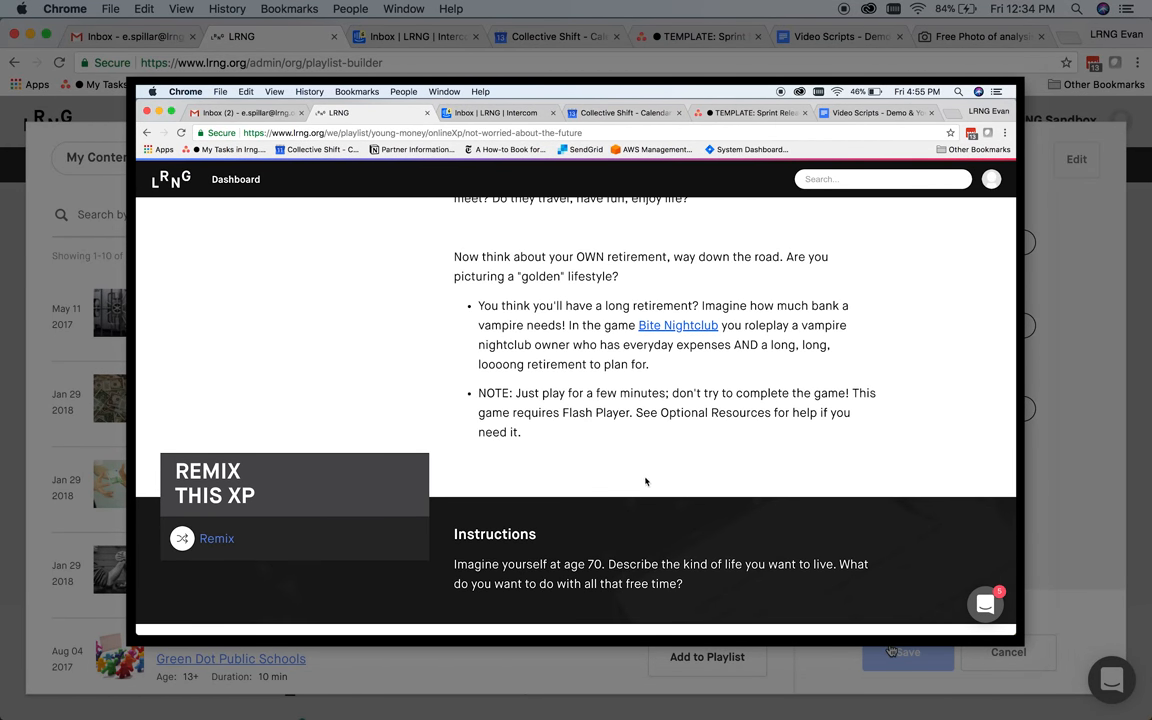
click(217, 538)
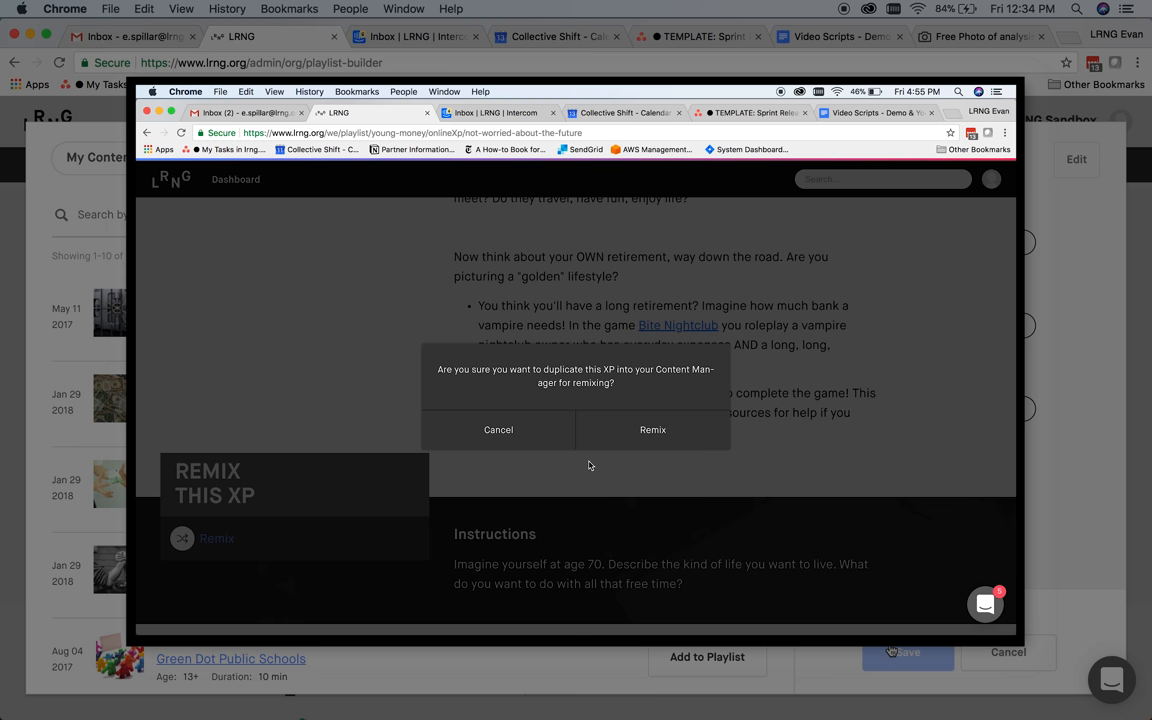
click(498, 429)
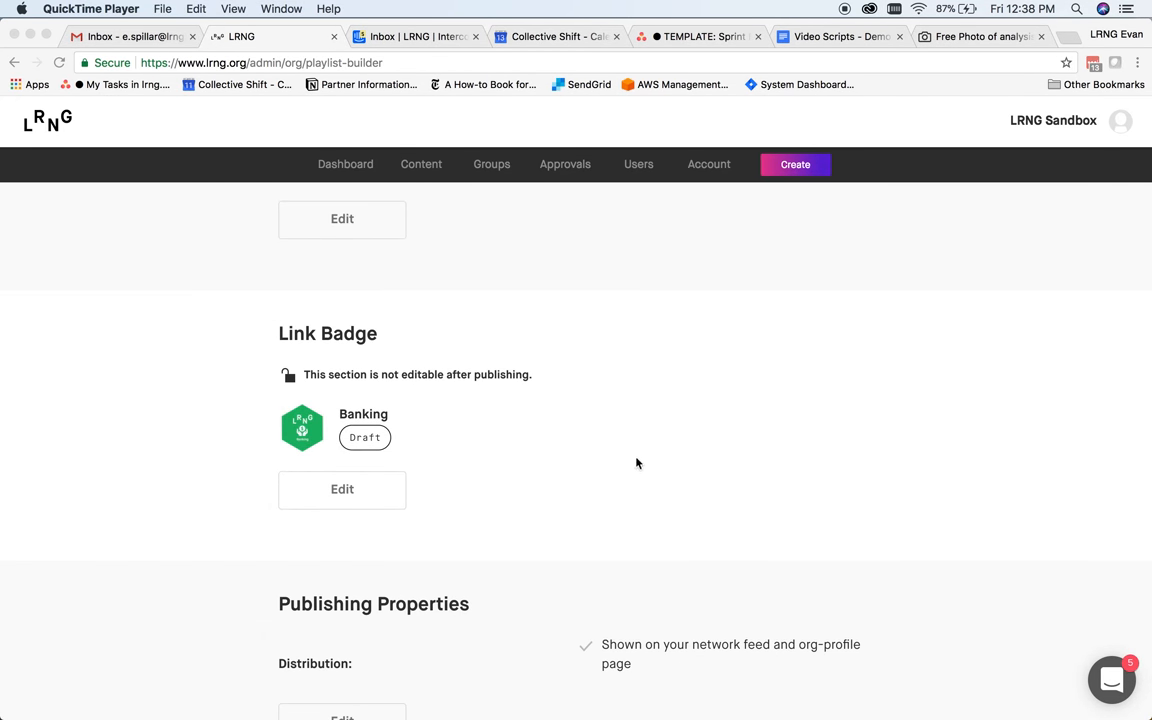
Add an optional Opportunity to the Banking badge and start entering its title
click(342, 489)
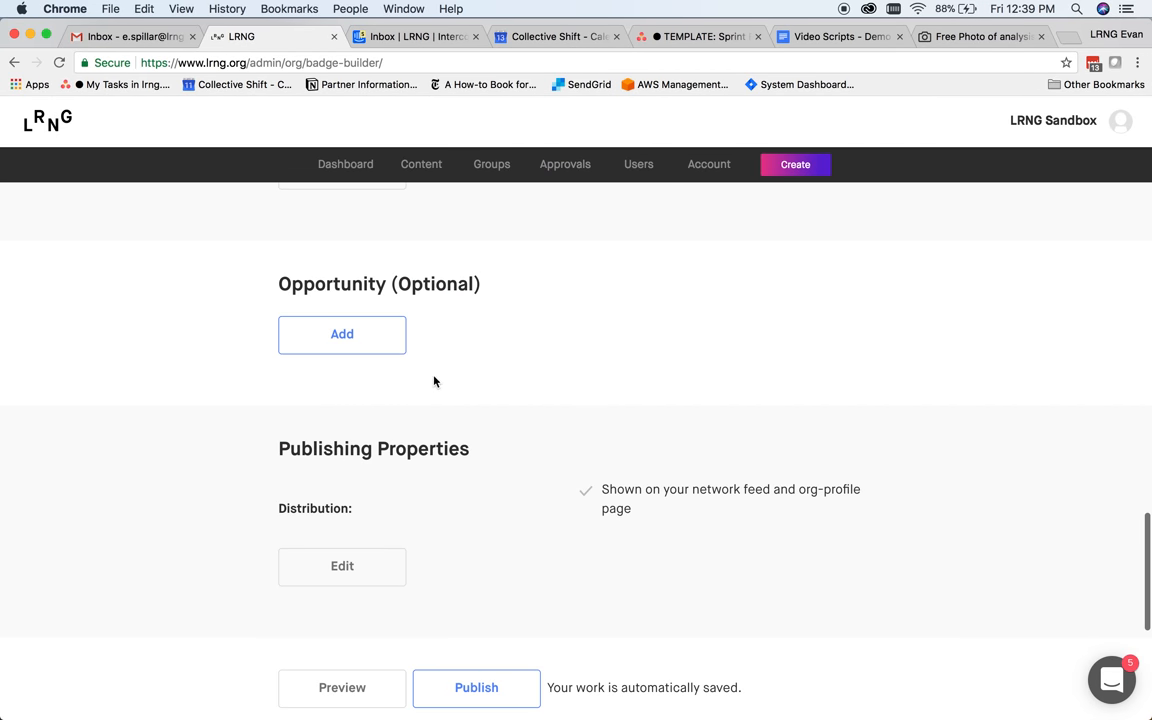
click(342, 334)
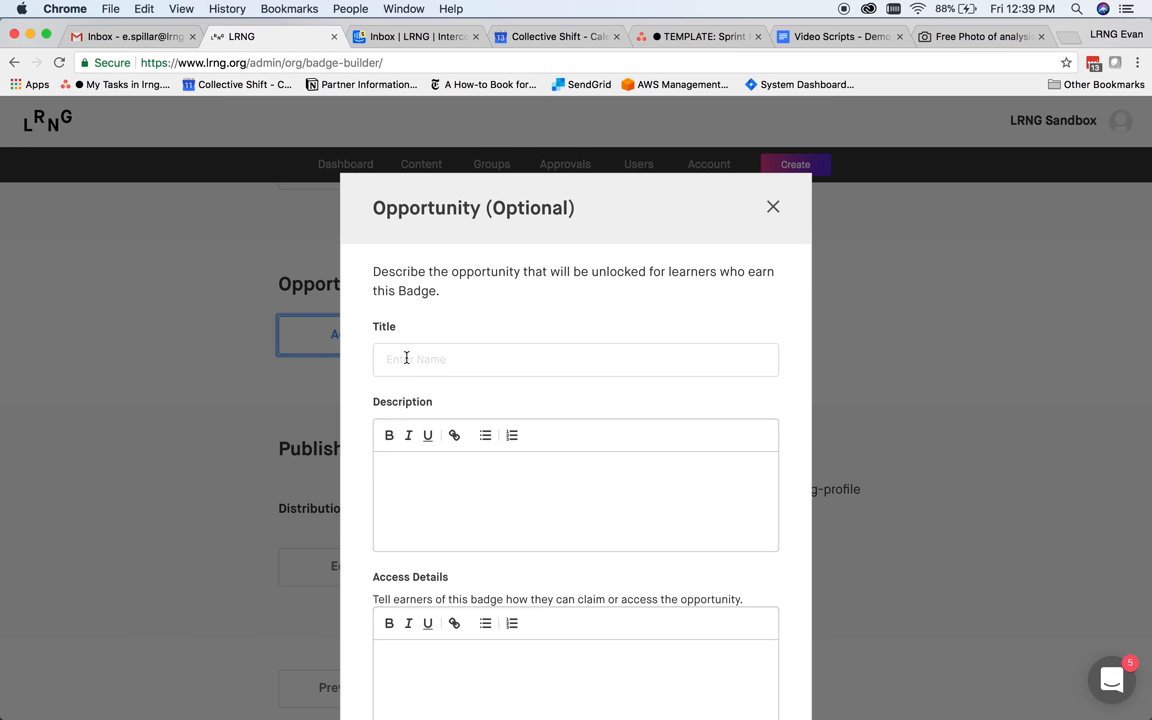
click(575, 359)
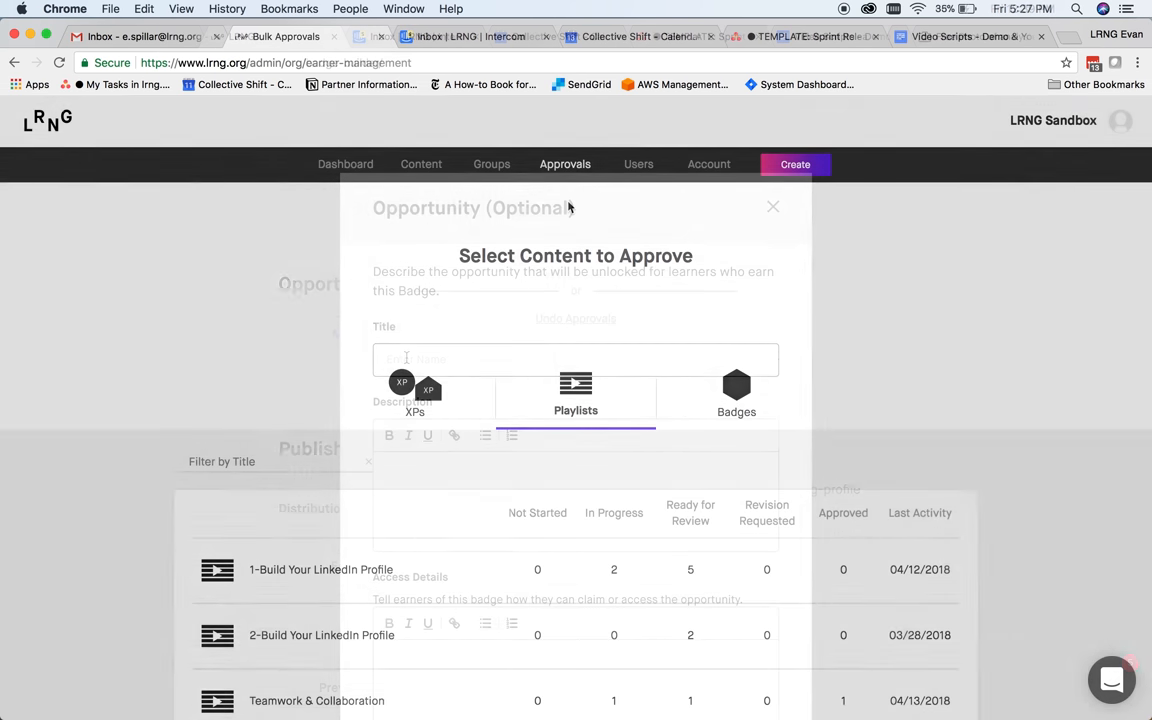
Show the Playlists approvals list and scroll down to Teamwork & Collaboration
click(772, 206)
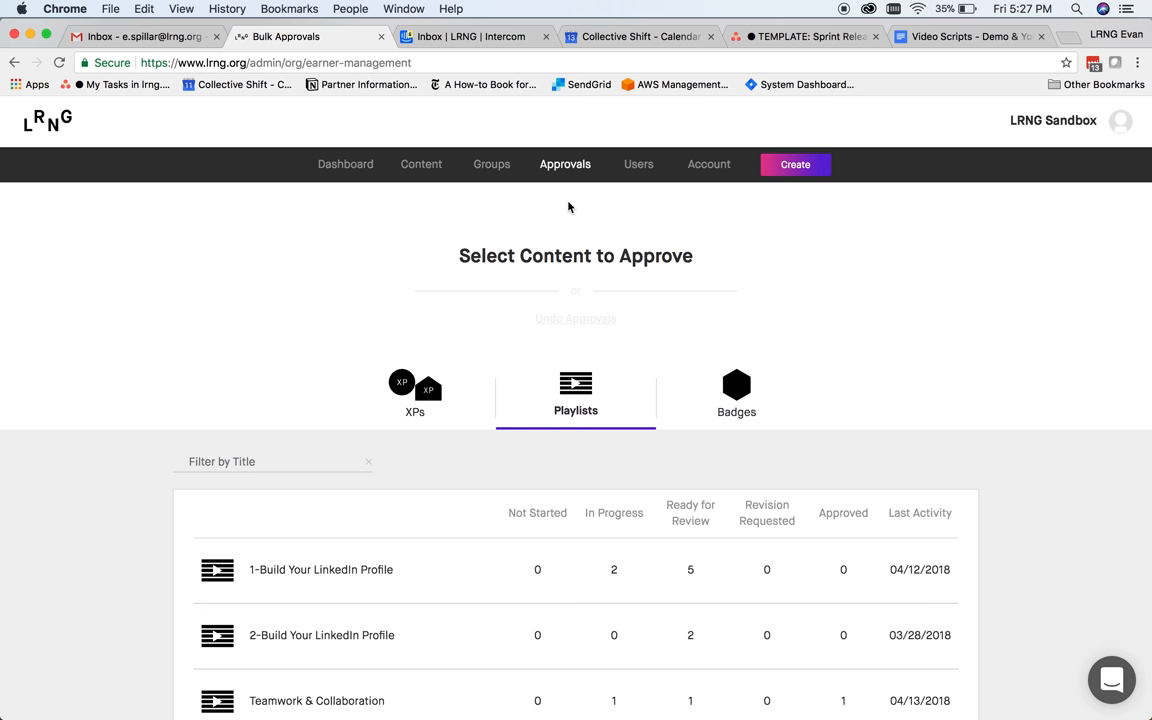
scroll(down, 3)
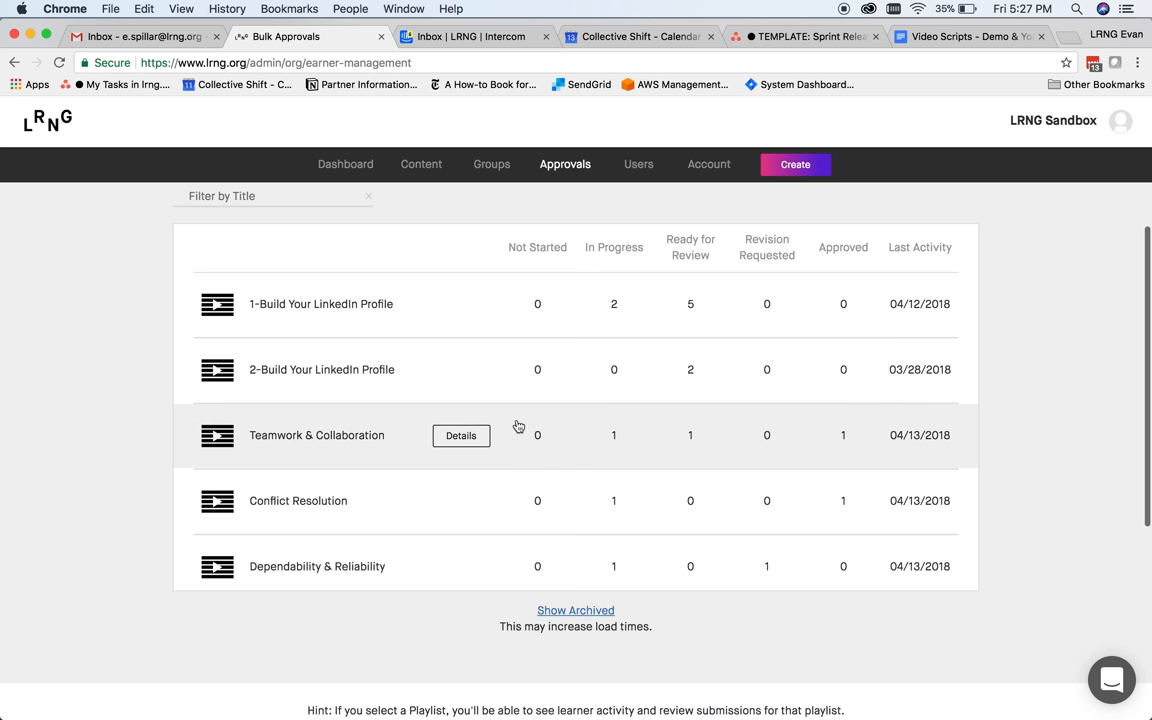
mouse_move(517, 430)
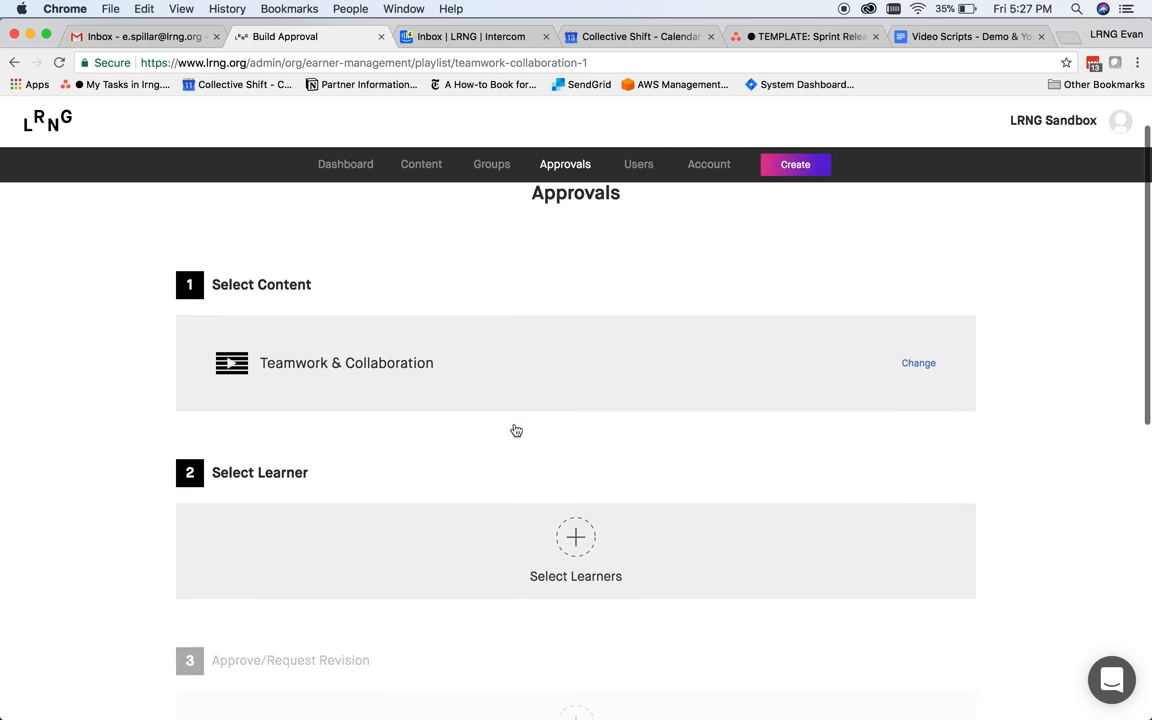
Browse Teamwork & Collaboration learners, preview the in-progress learner's work, and choose Robyn
scroll(down, 3)
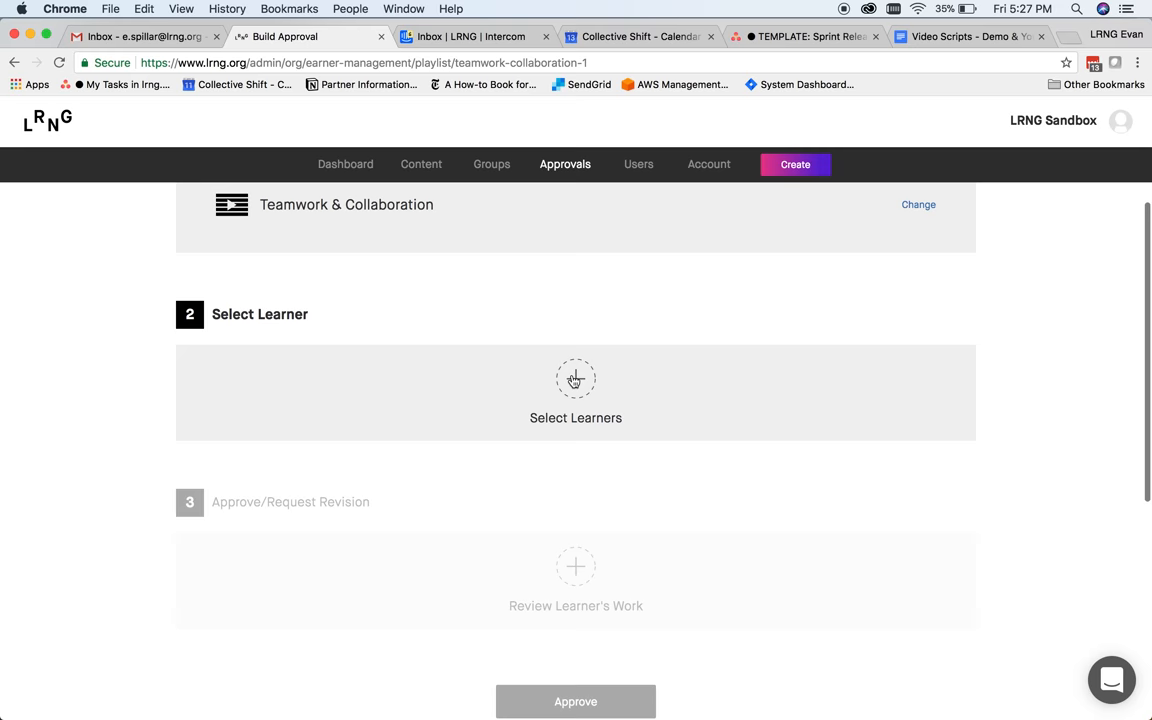
click(575, 392)
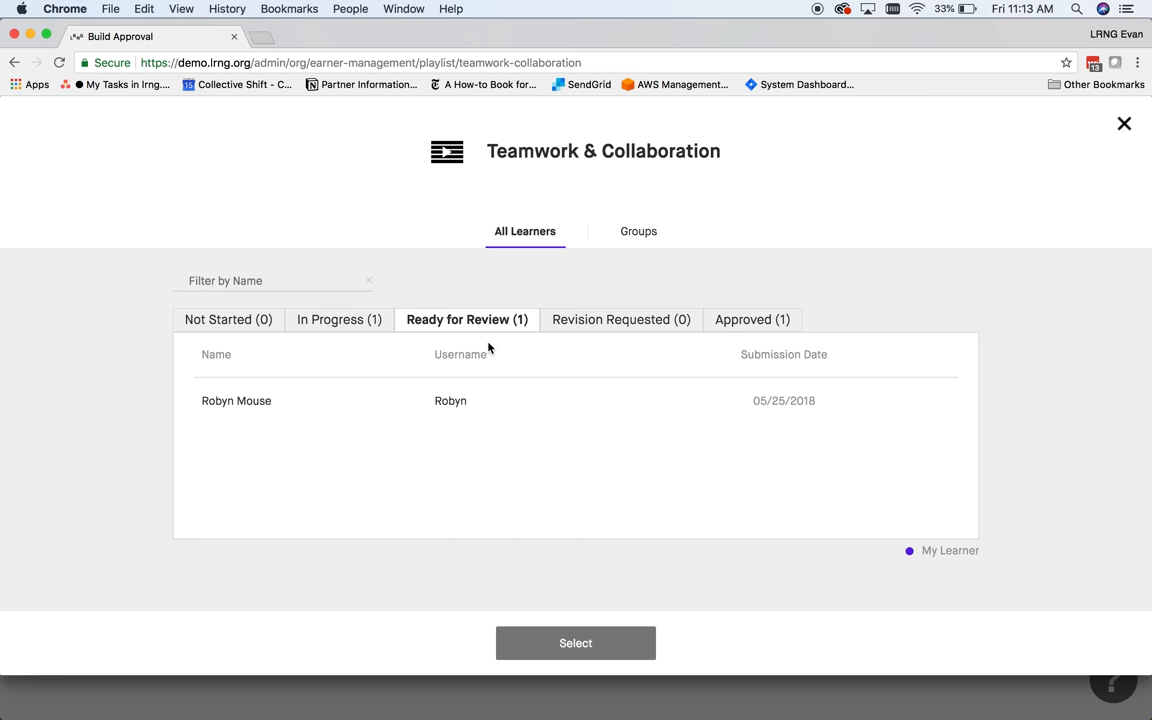
click(339, 319)
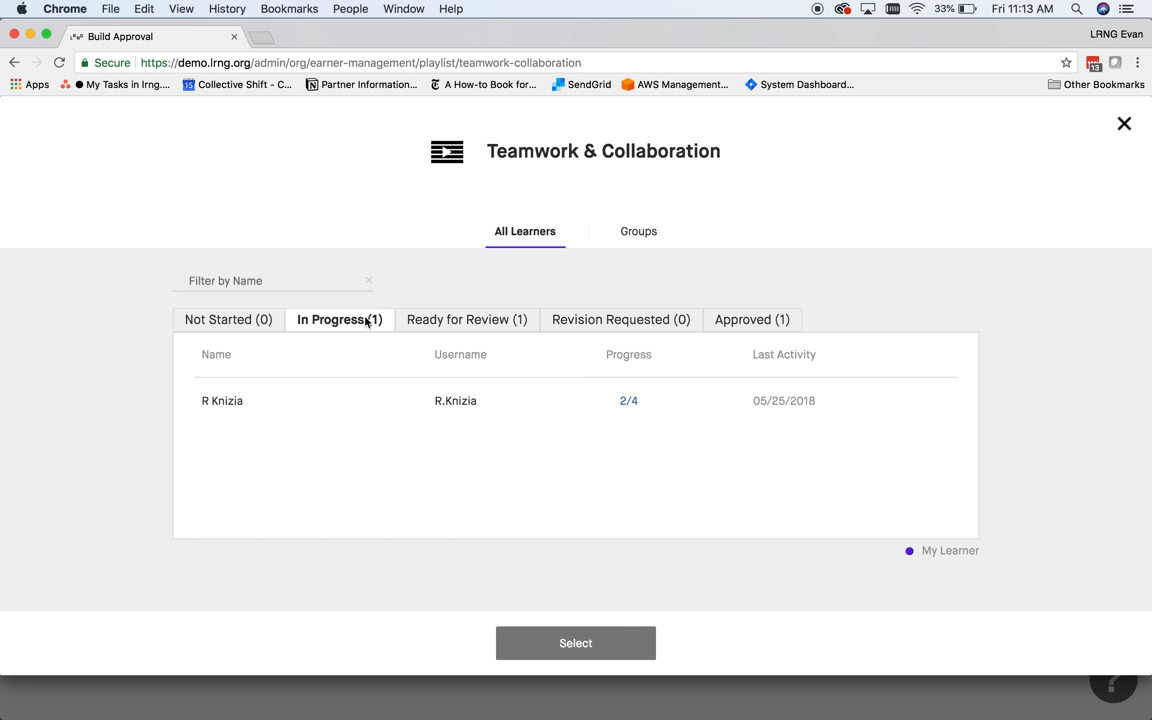
click(628, 400)
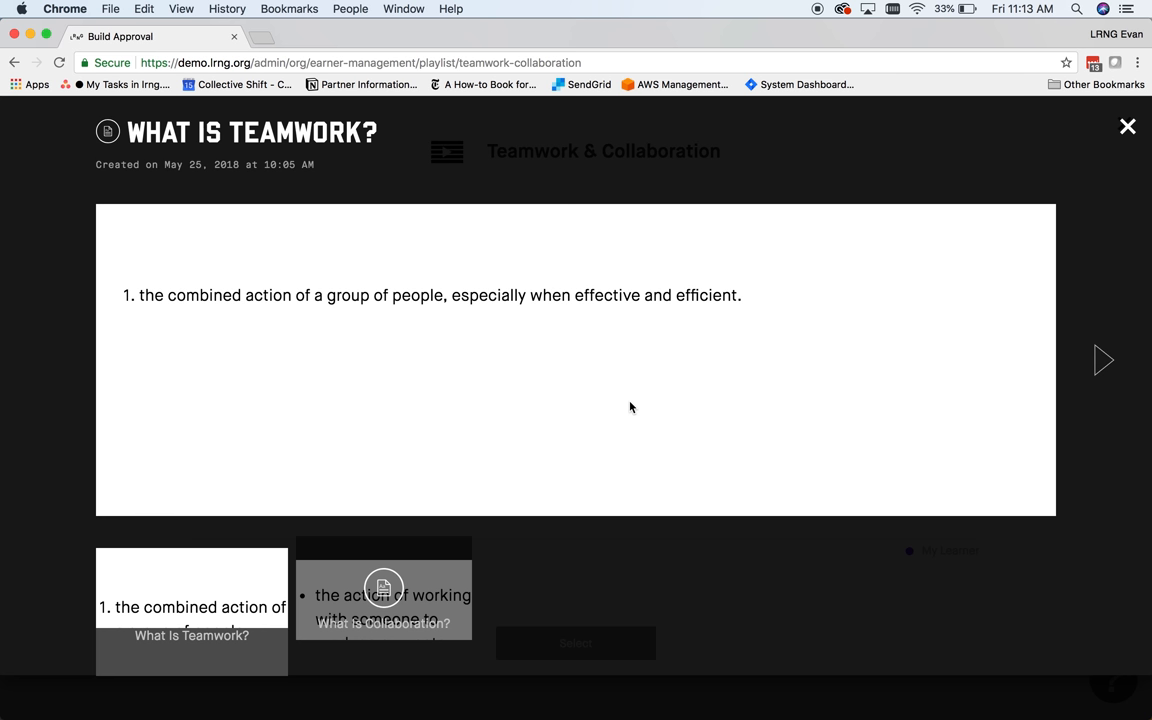
click(1103, 360)
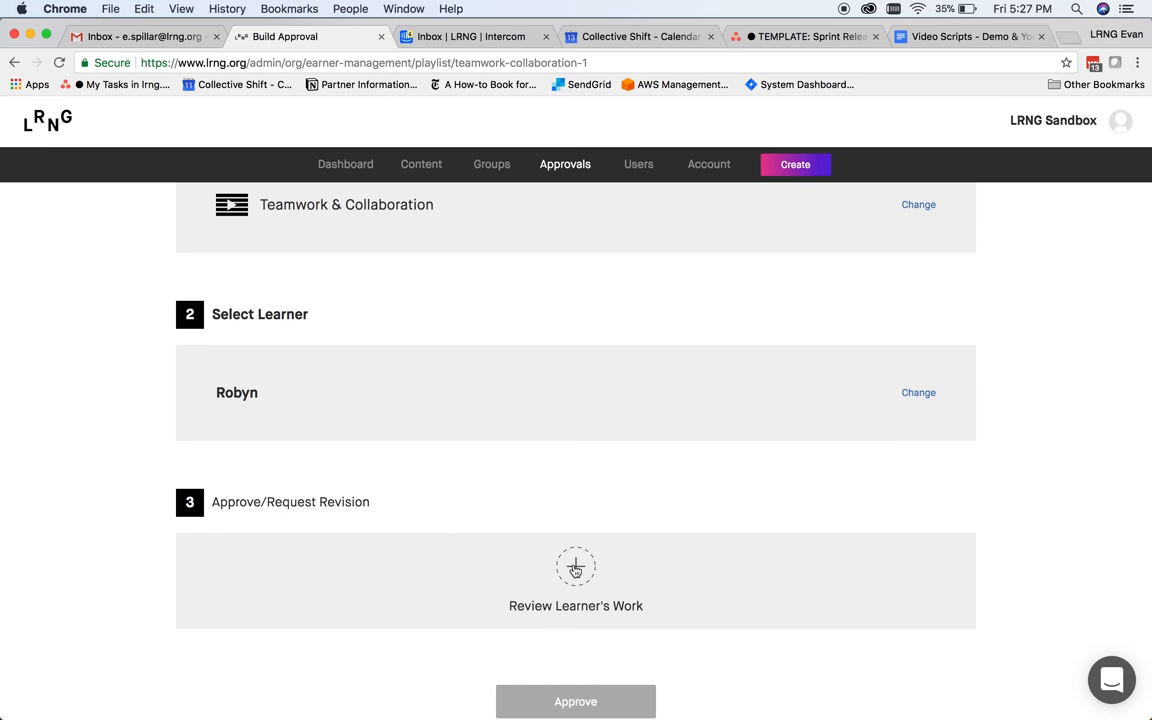
Review Robyn's work and mark the capstone as meeting requirements
click(575, 567)
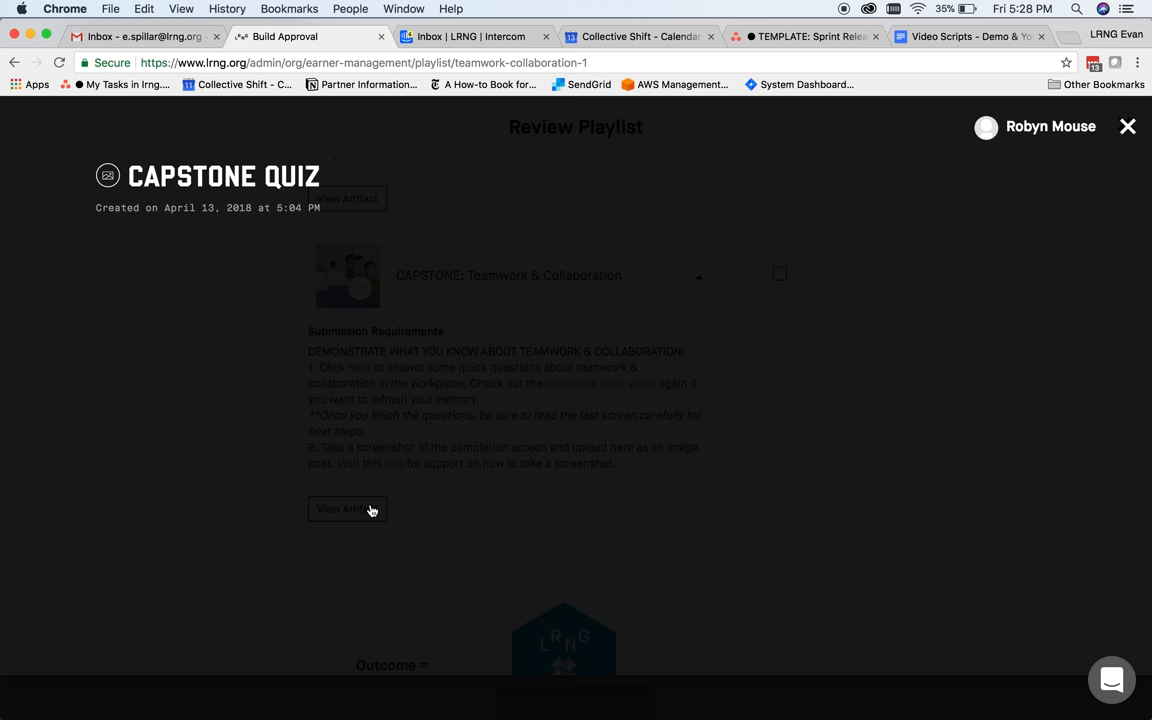
click(347, 509)
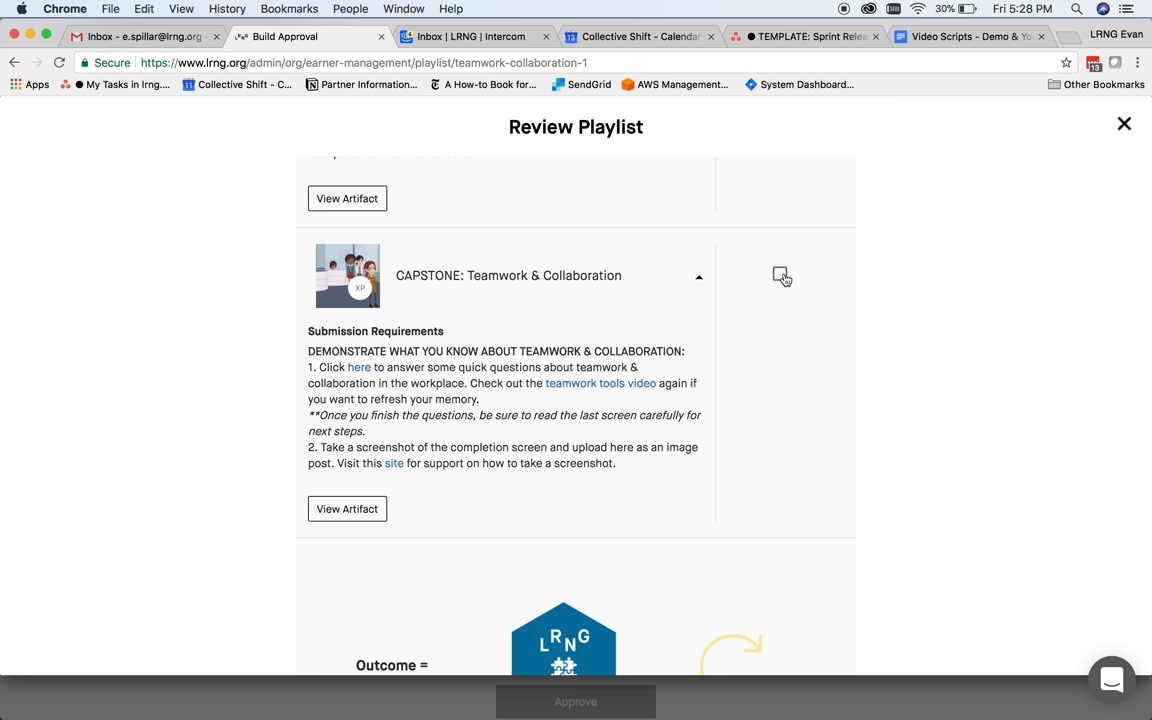
click(780, 275)
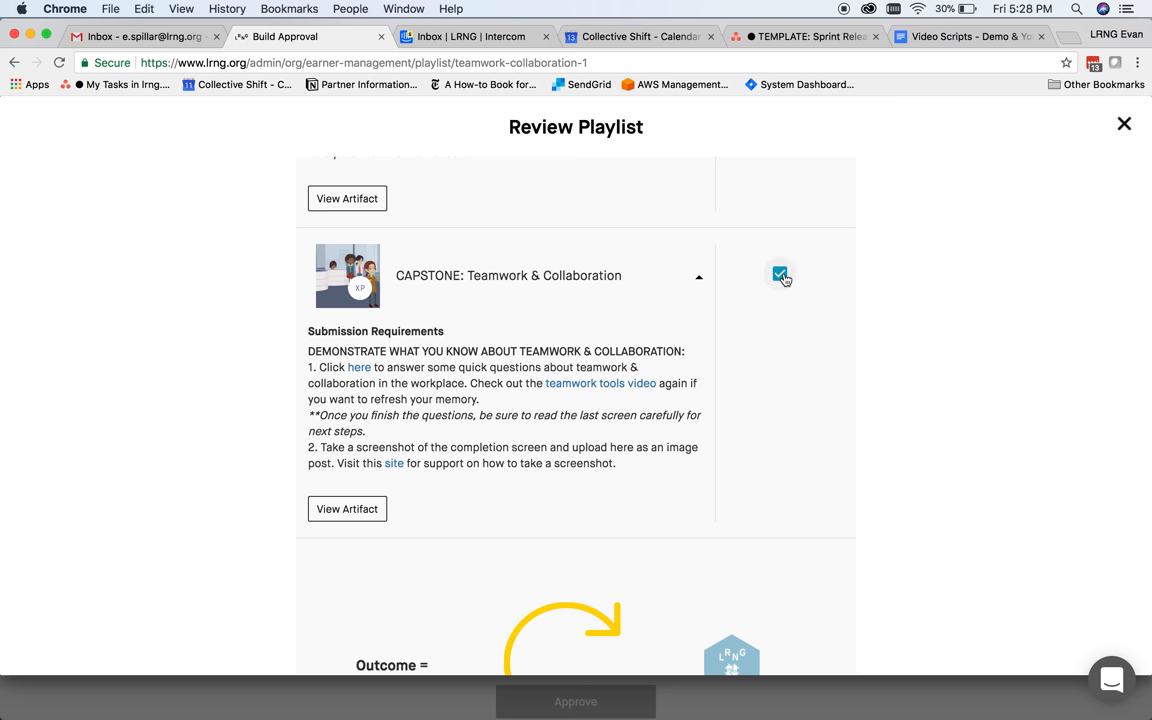
Add the feedback 'Great work!' and approve the playlist
scroll(down, 3)
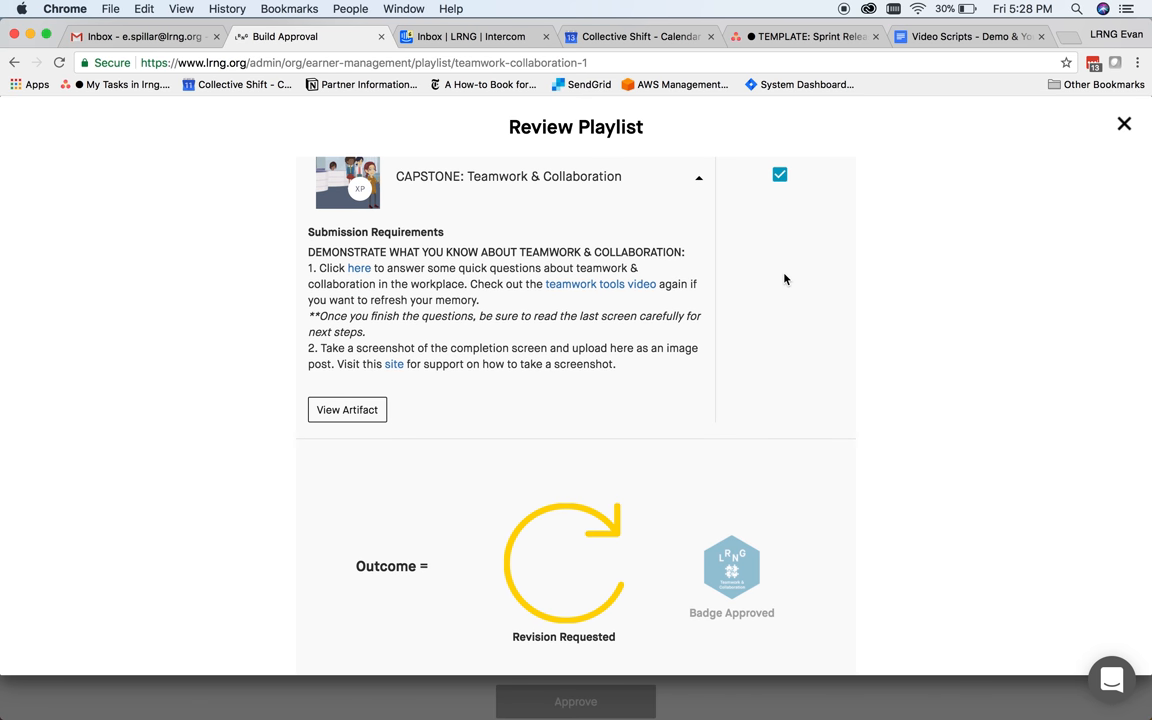
text(Great)
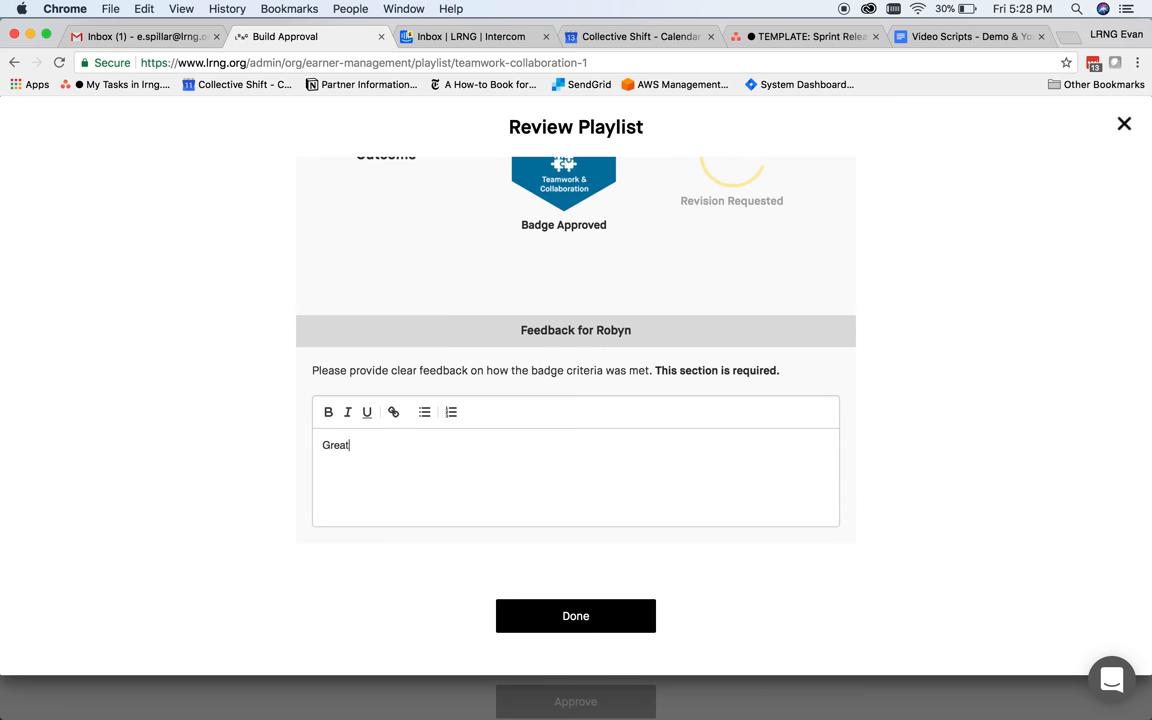
text(work!)
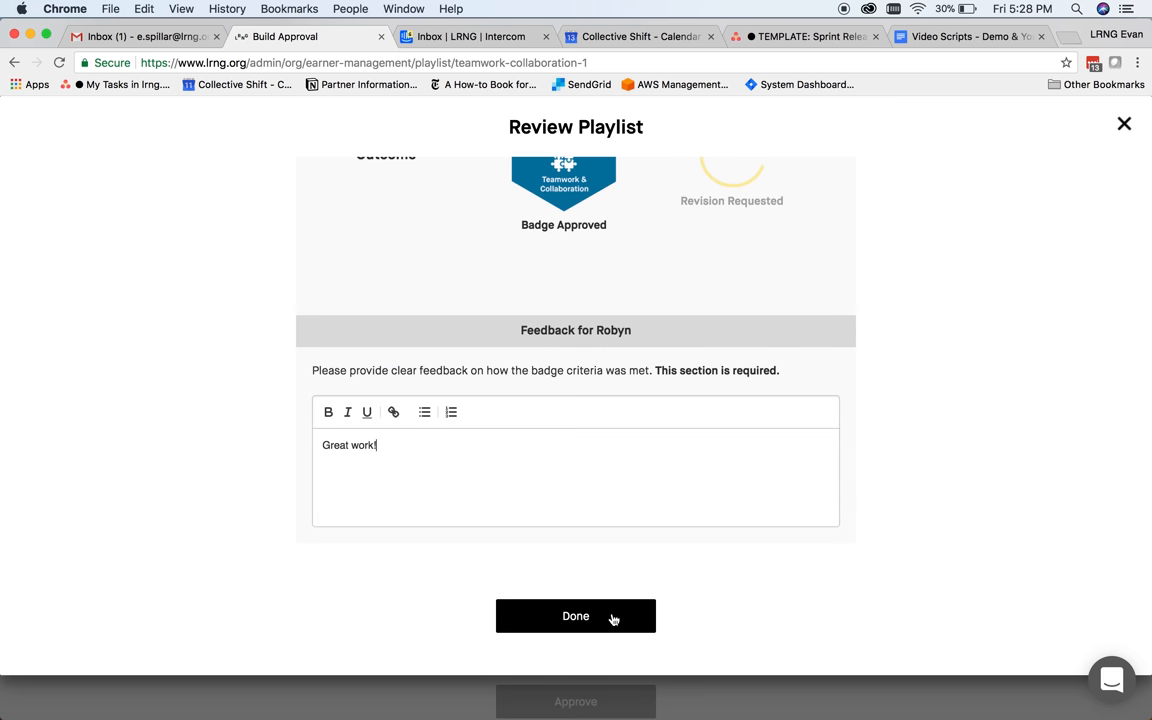
click(575, 615)
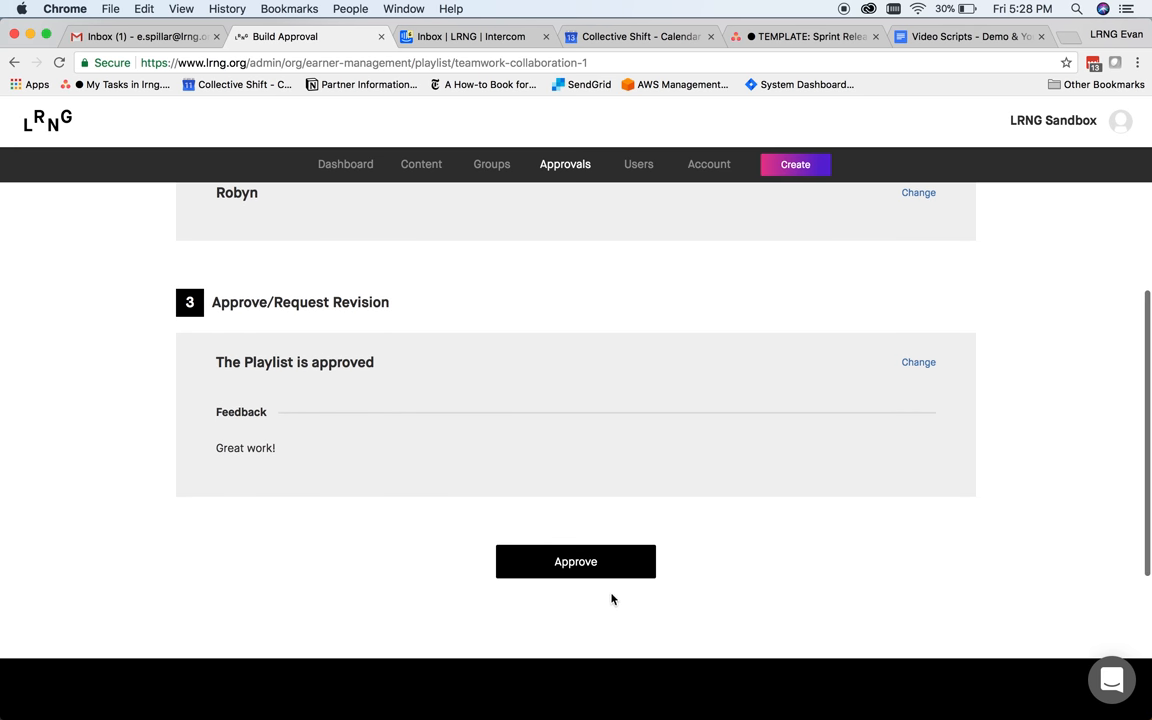
click(575, 561)
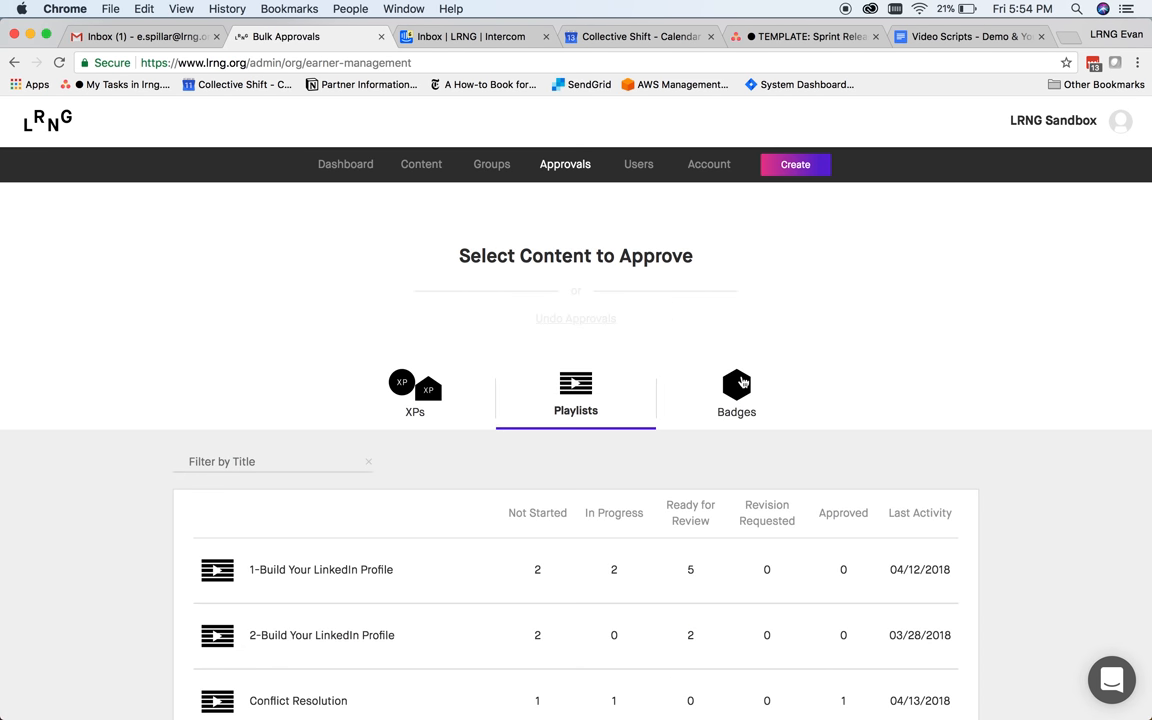
Under Badges, choose Build a LinkedIn Profile 2 and select Reiner Knizia as recipient
click(736, 395)
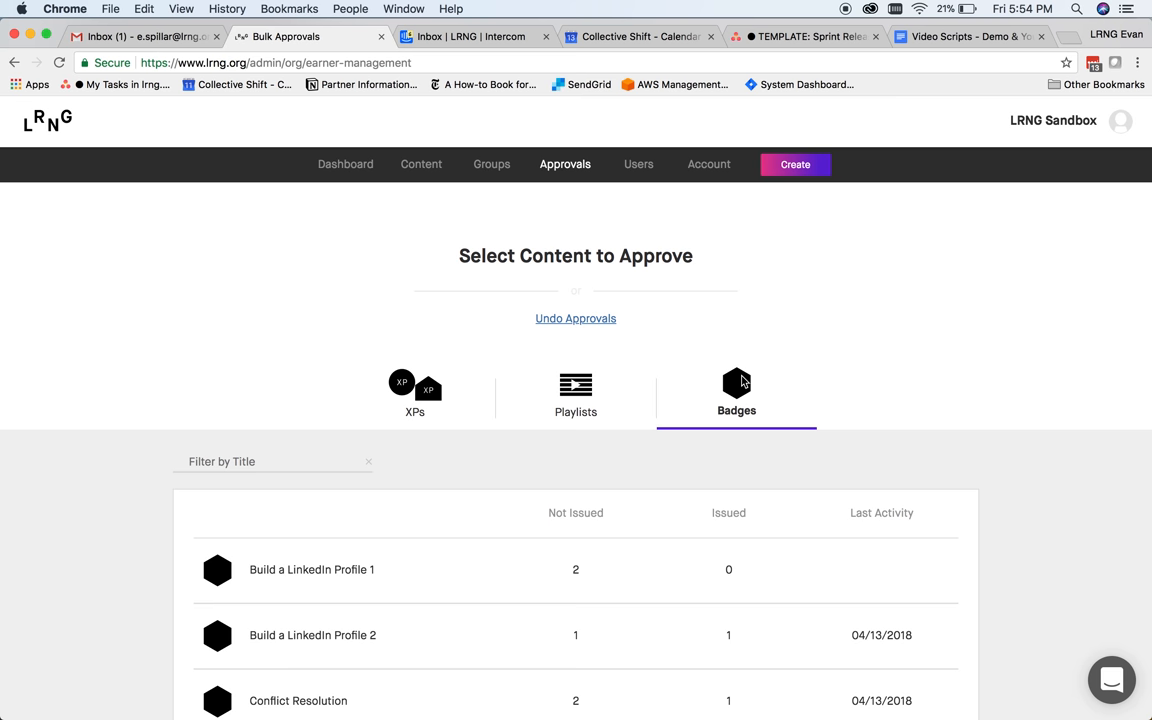
click(312, 635)
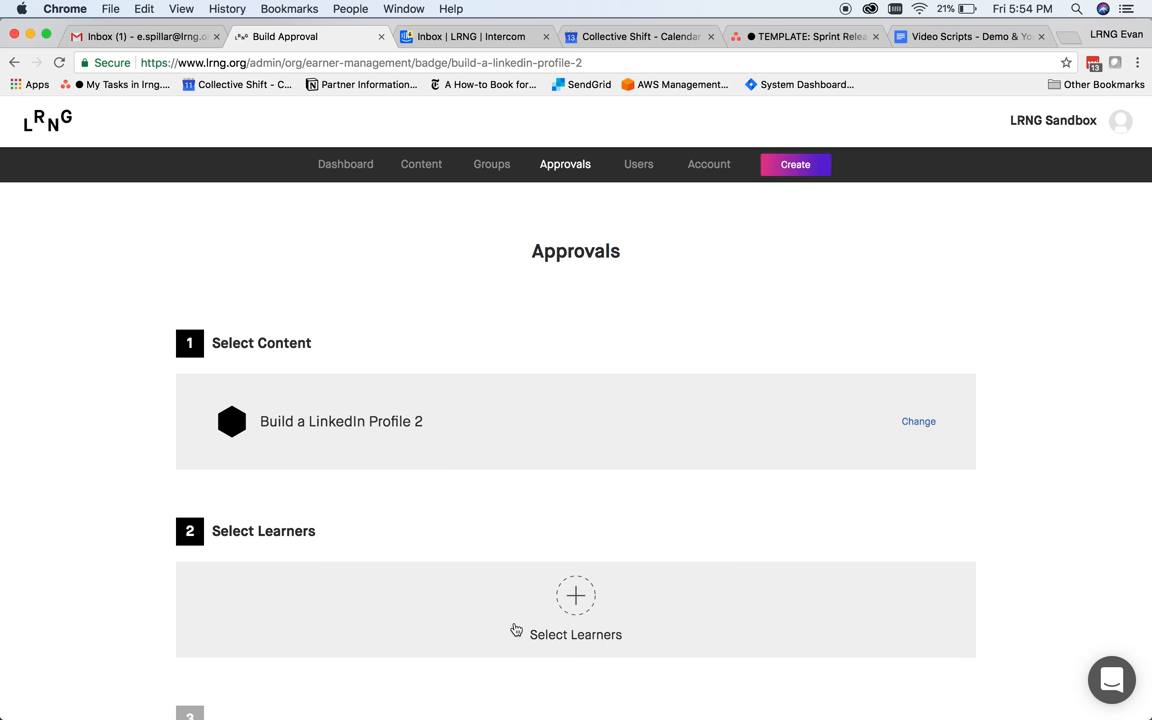
click(575, 610)
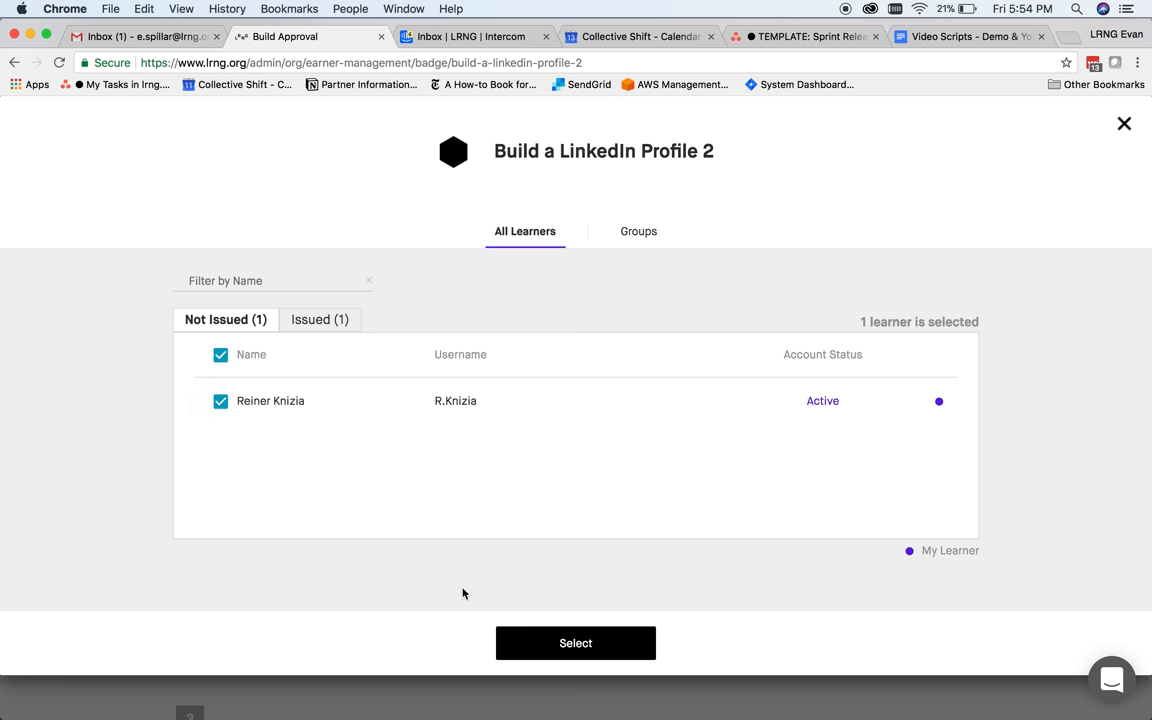
click(575, 643)
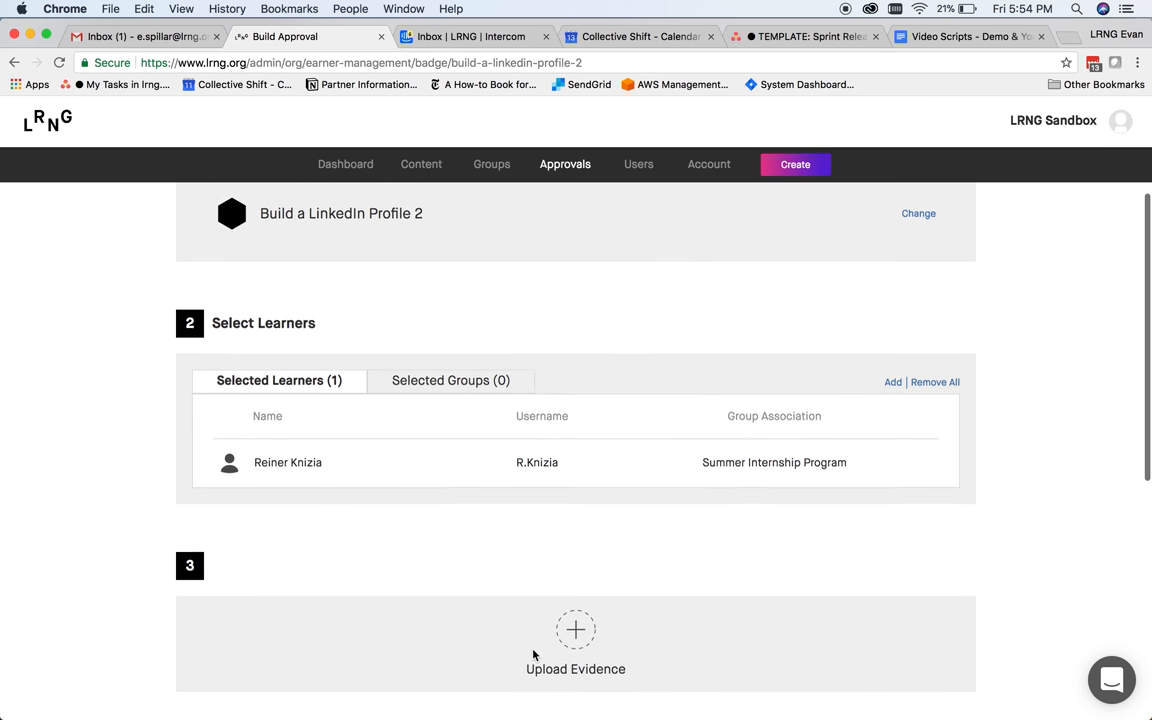
click(575, 643)
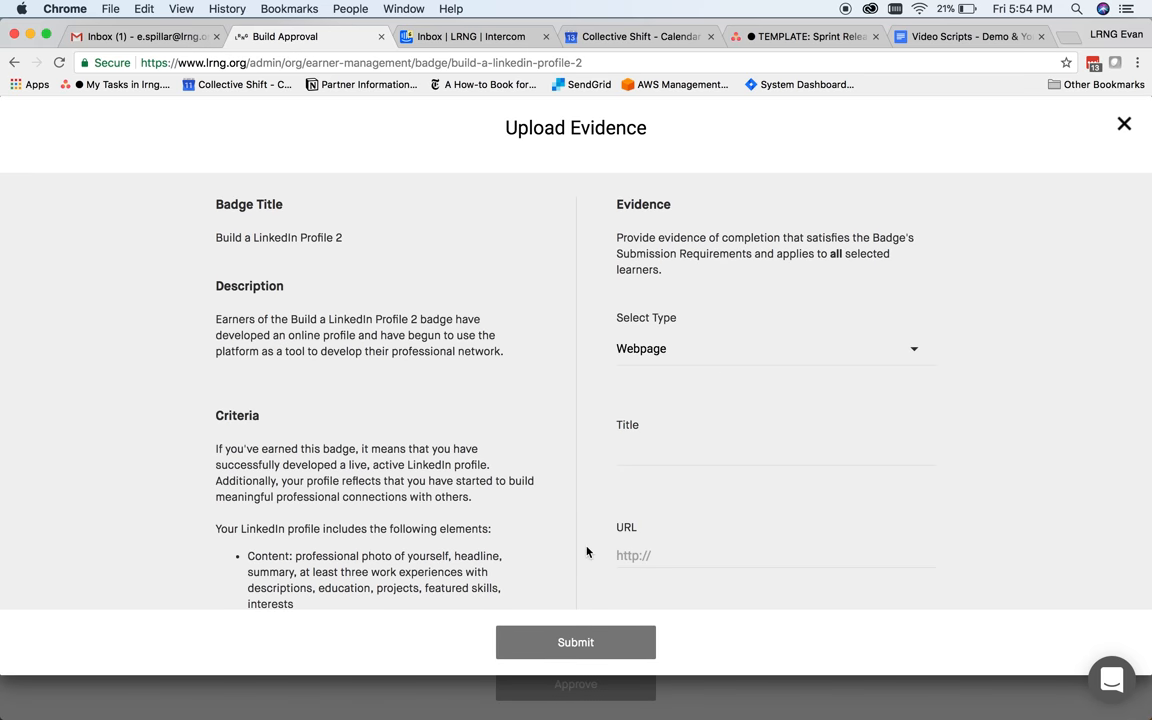
click(775, 348)
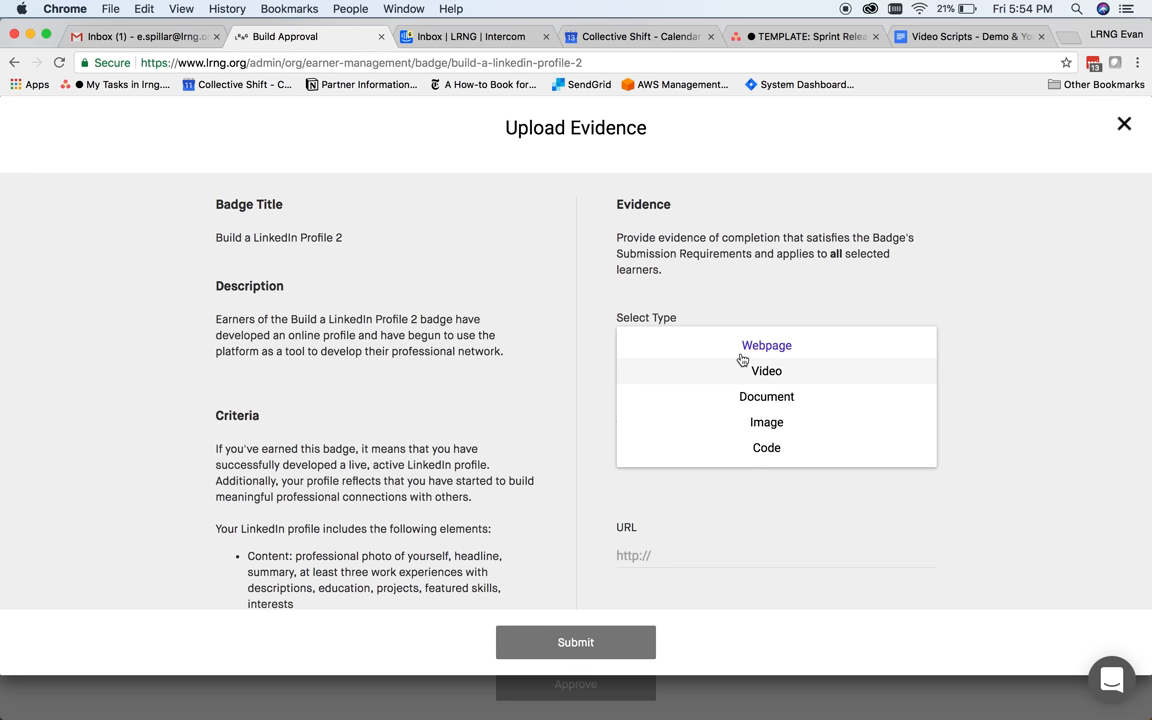
click(766, 371)
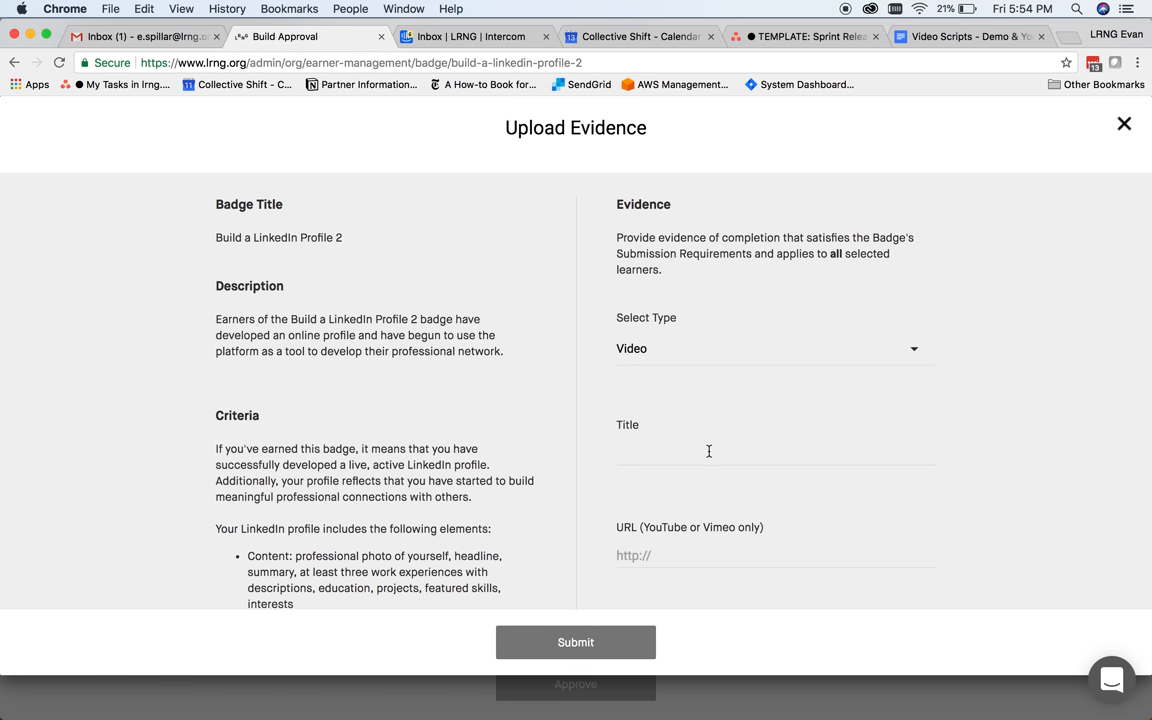
text(Work Gr)
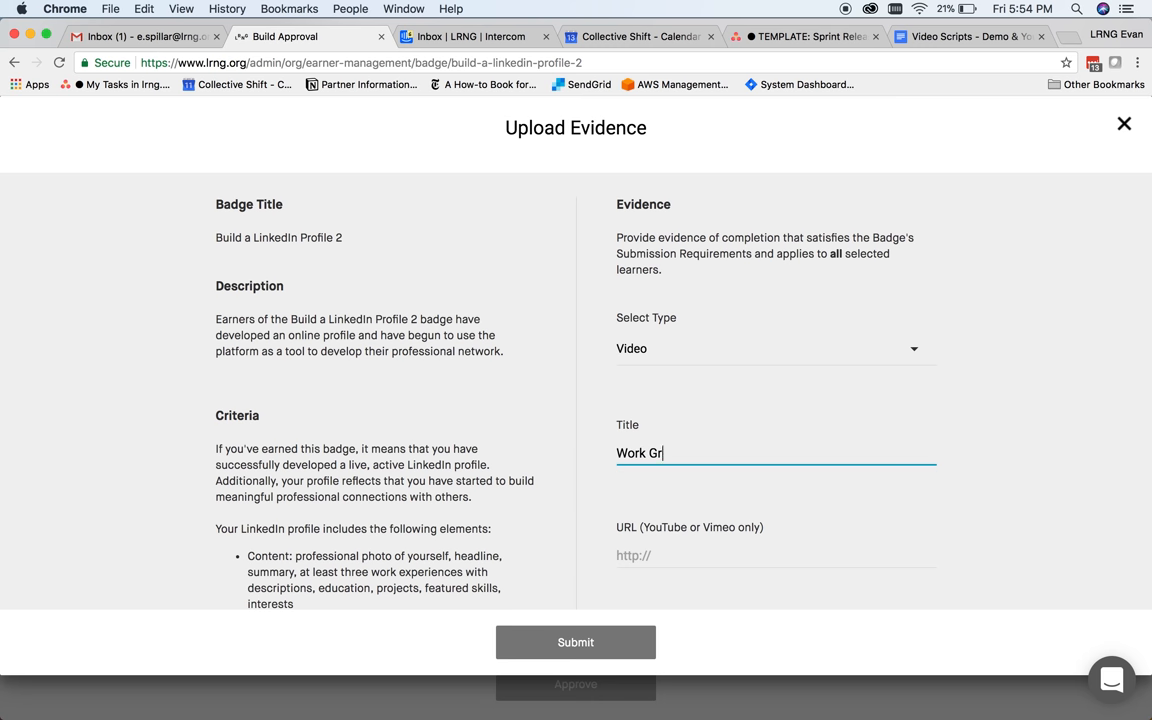
text(https://vimeo.com/261153913)
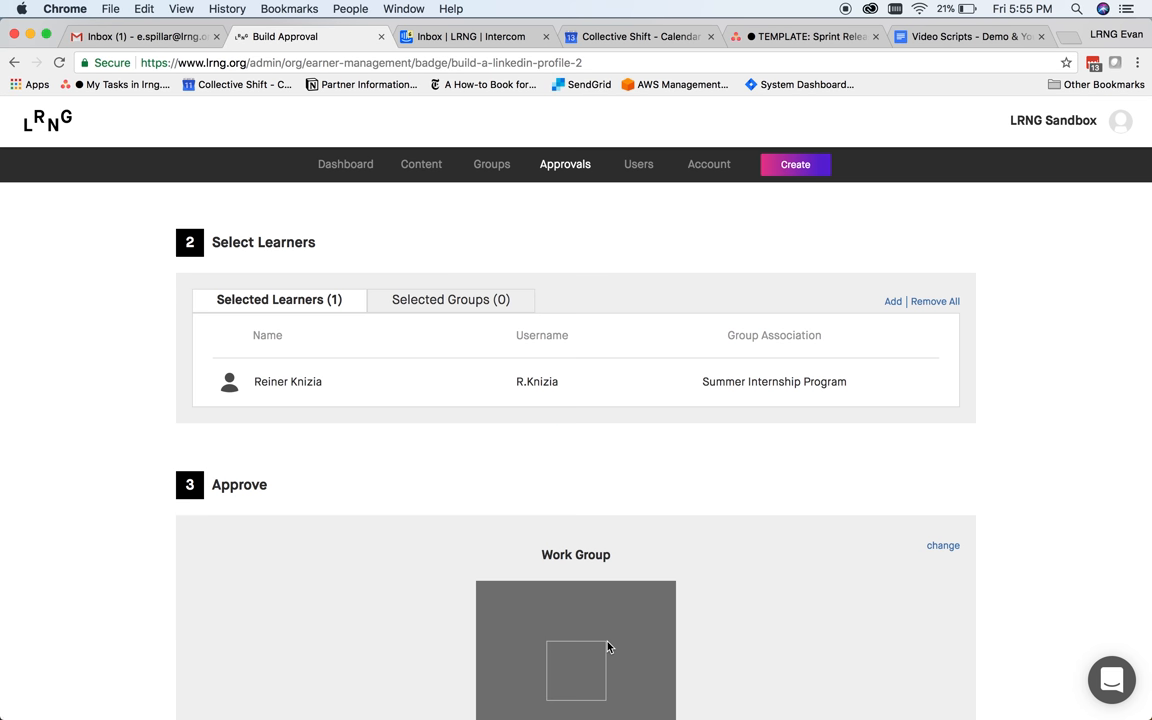
Approve the Build a LinkedIn Profile 2 badge for Reiner Knizia and finish
scroll(down, 3)
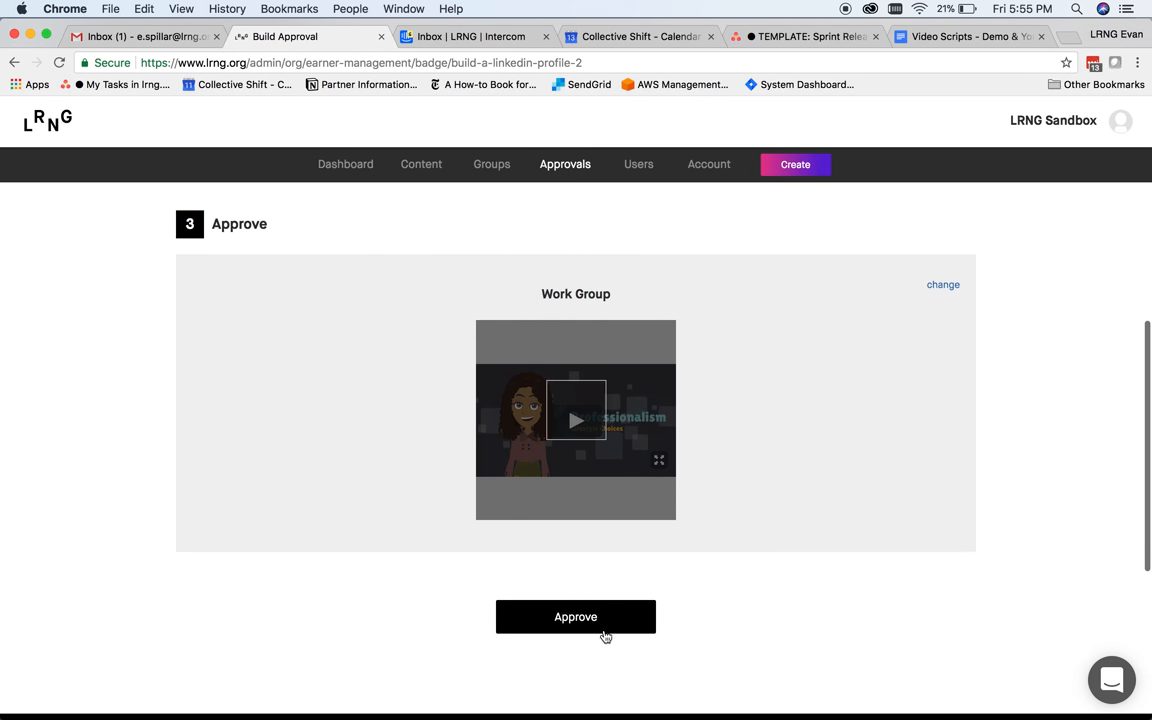
click(575, 616)
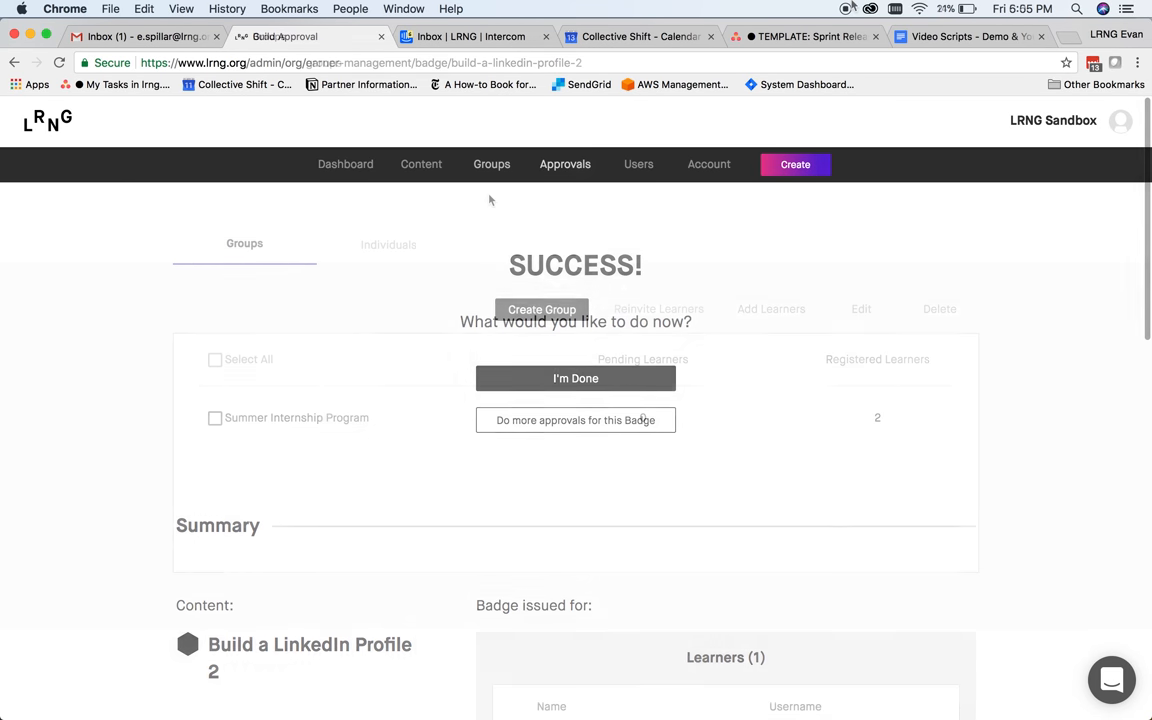
click(575, 378)
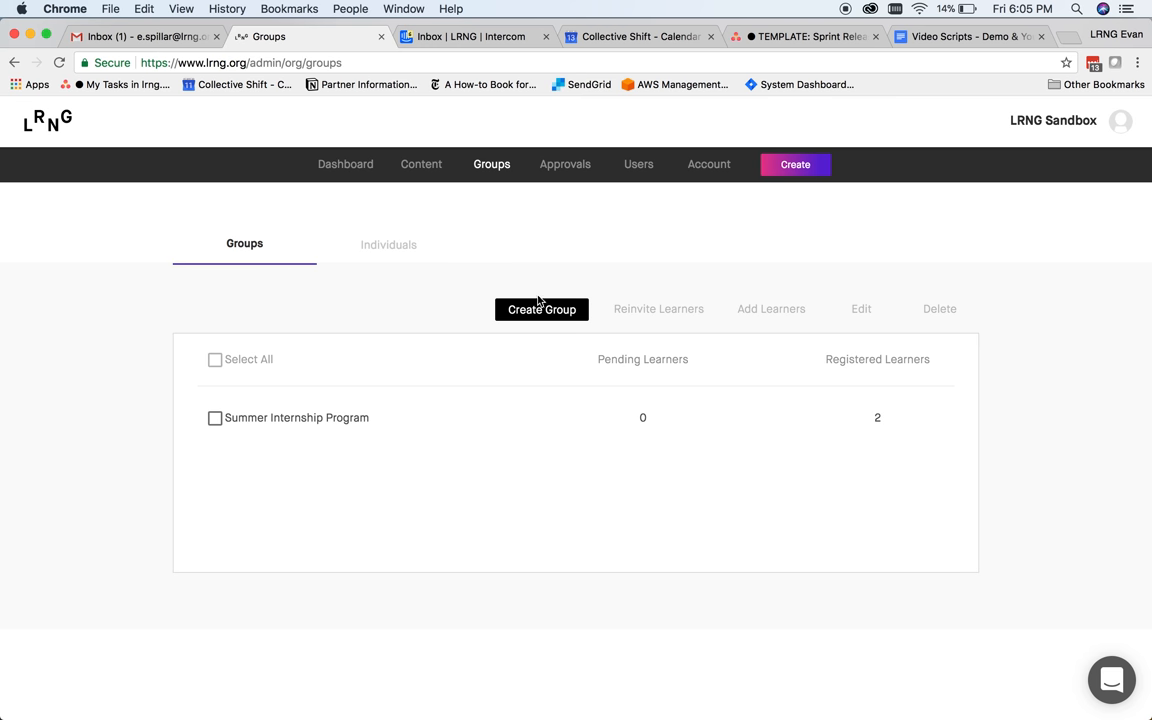
Start a new group named 'Baseball' with the description 'Fun in the Sum'
click(541, 308)
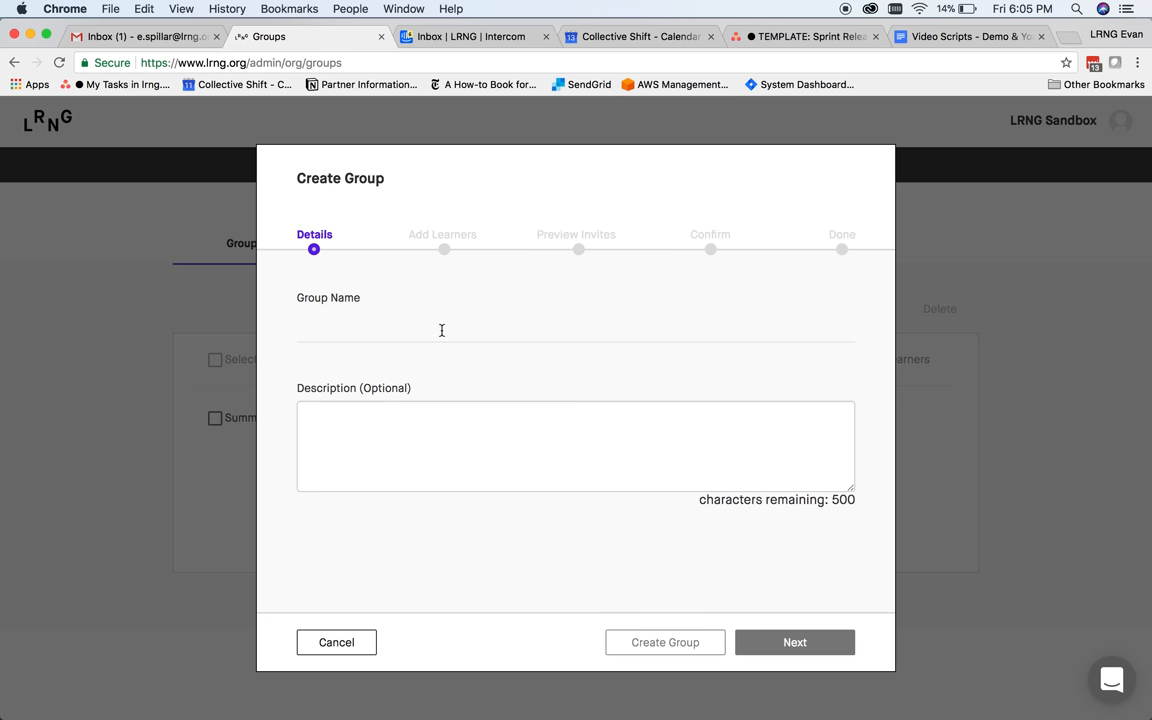
text(Baseball Camp)
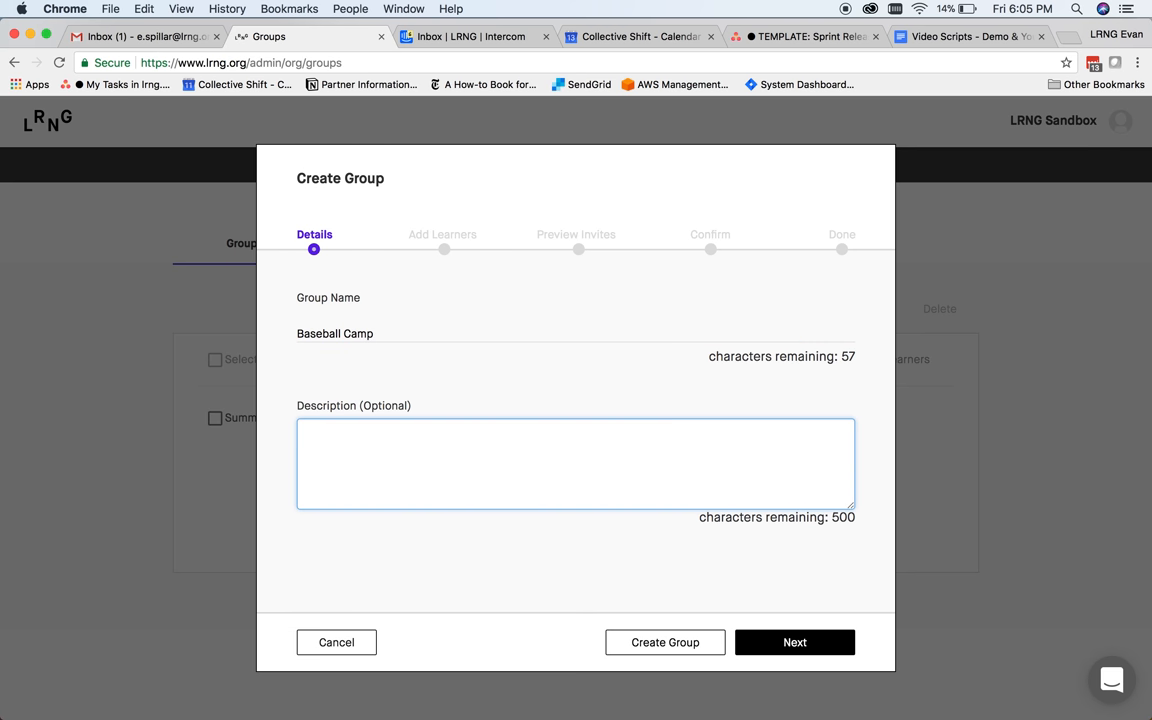
text(Fun in the Sum)
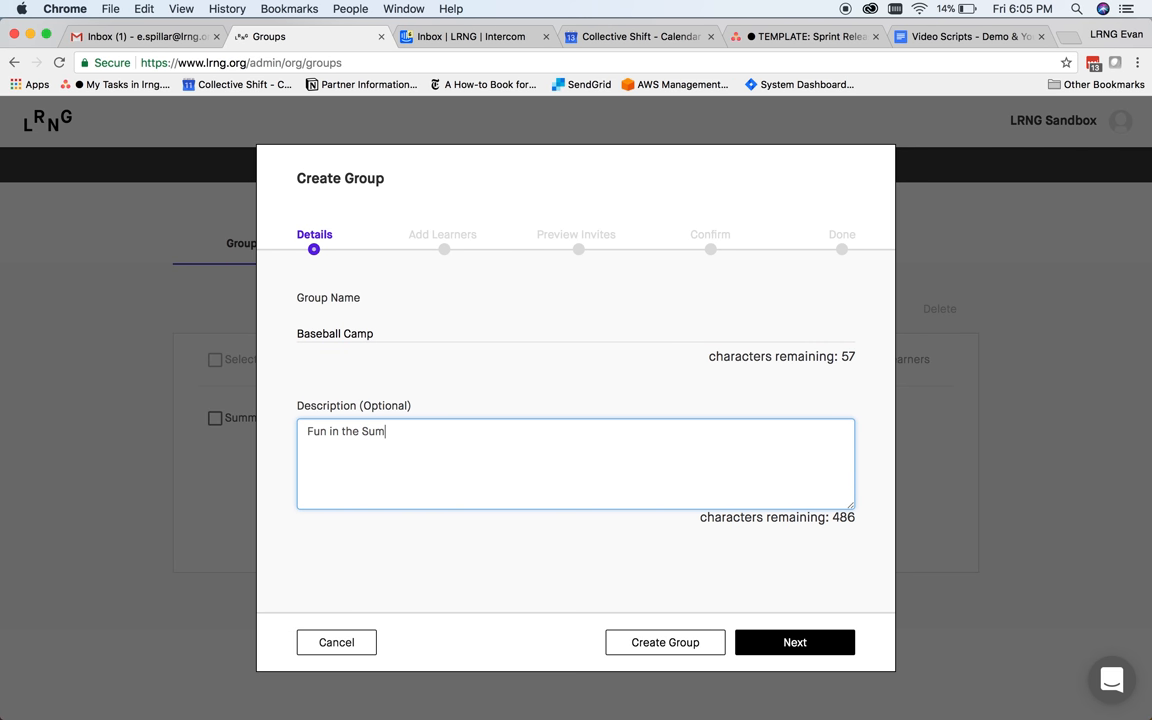
click(794, 642)
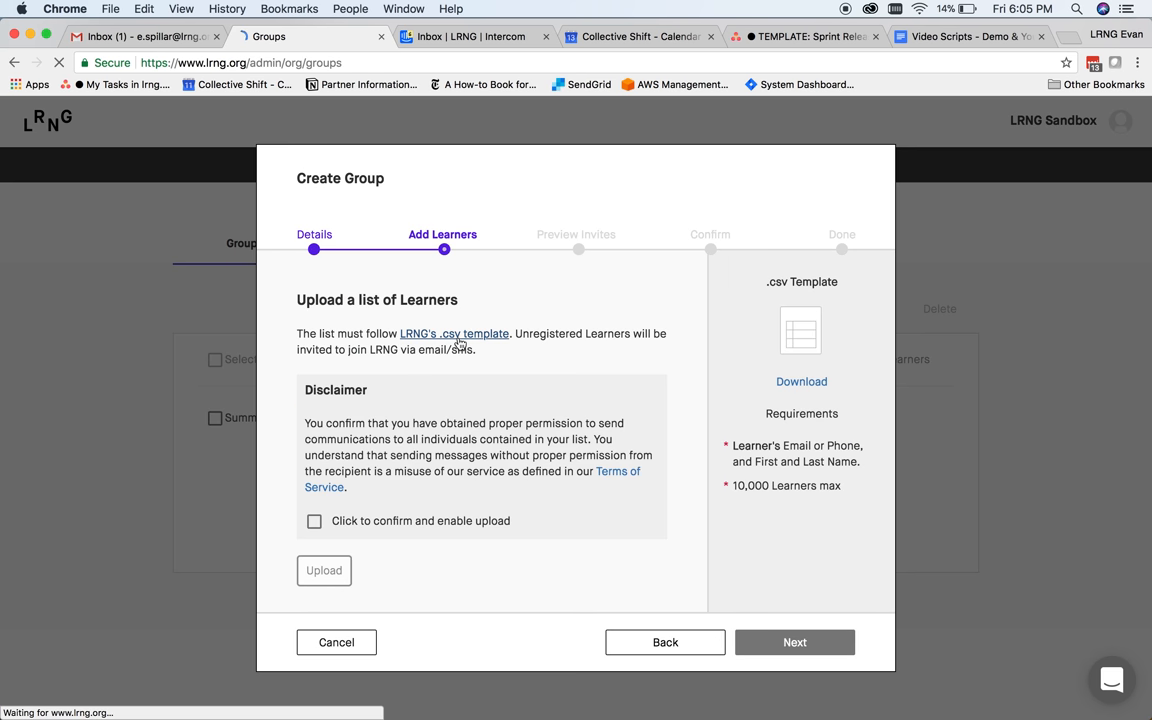
Download the learner .csv template, upload the learner list, and confirm the invites
click(801, 381)
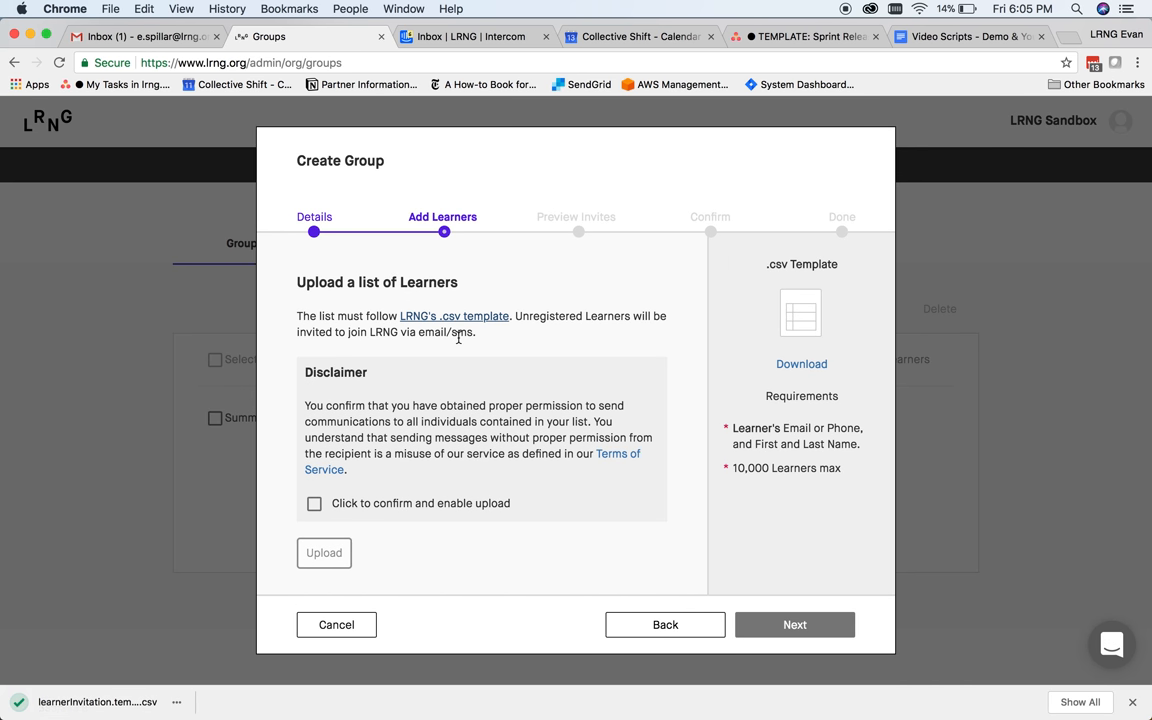
click(97, 701)
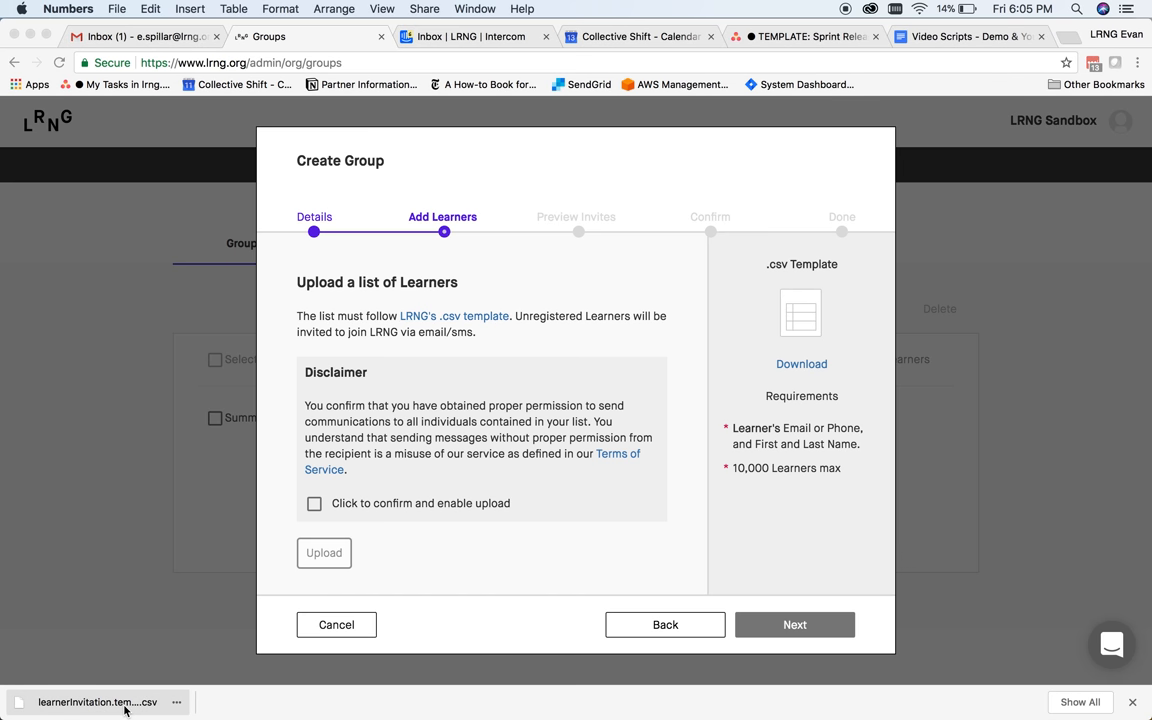
click(97, 701)
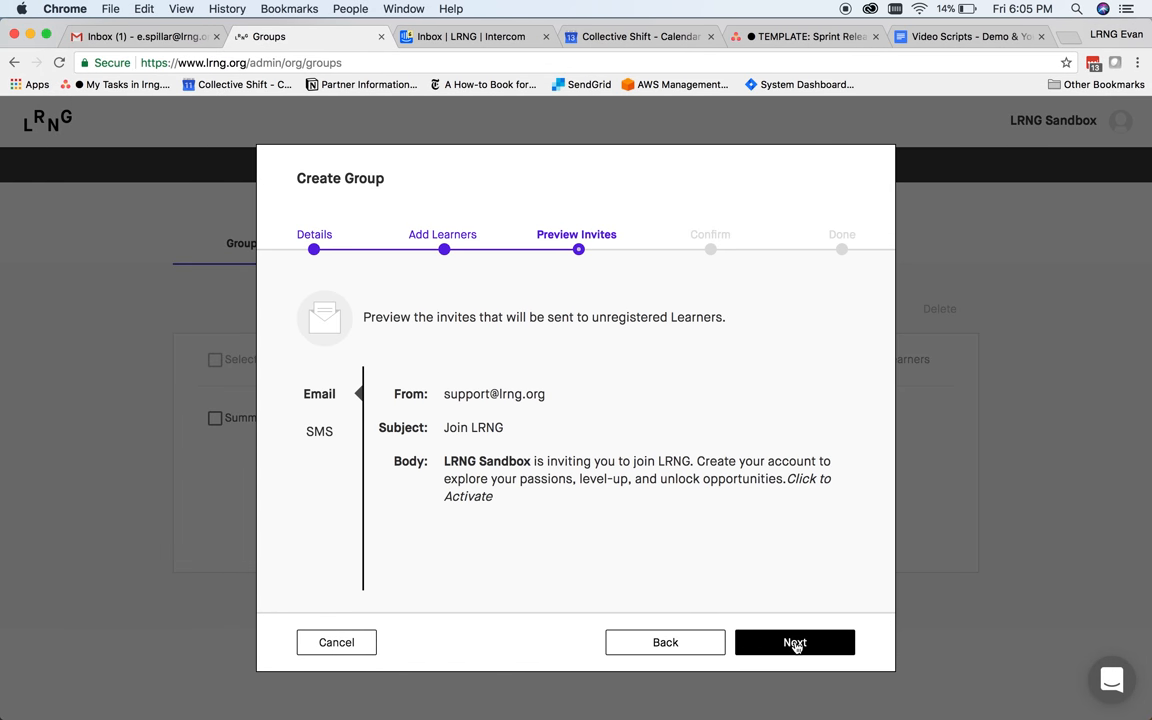
click(794, 642)
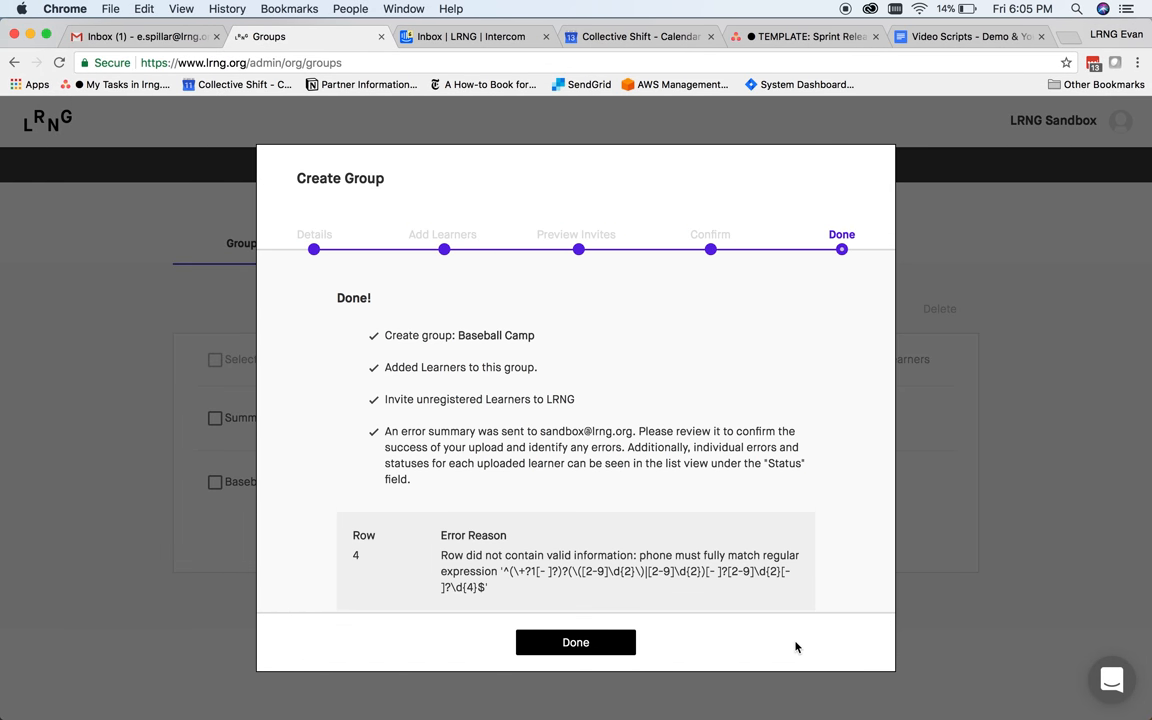
click(575, 642)
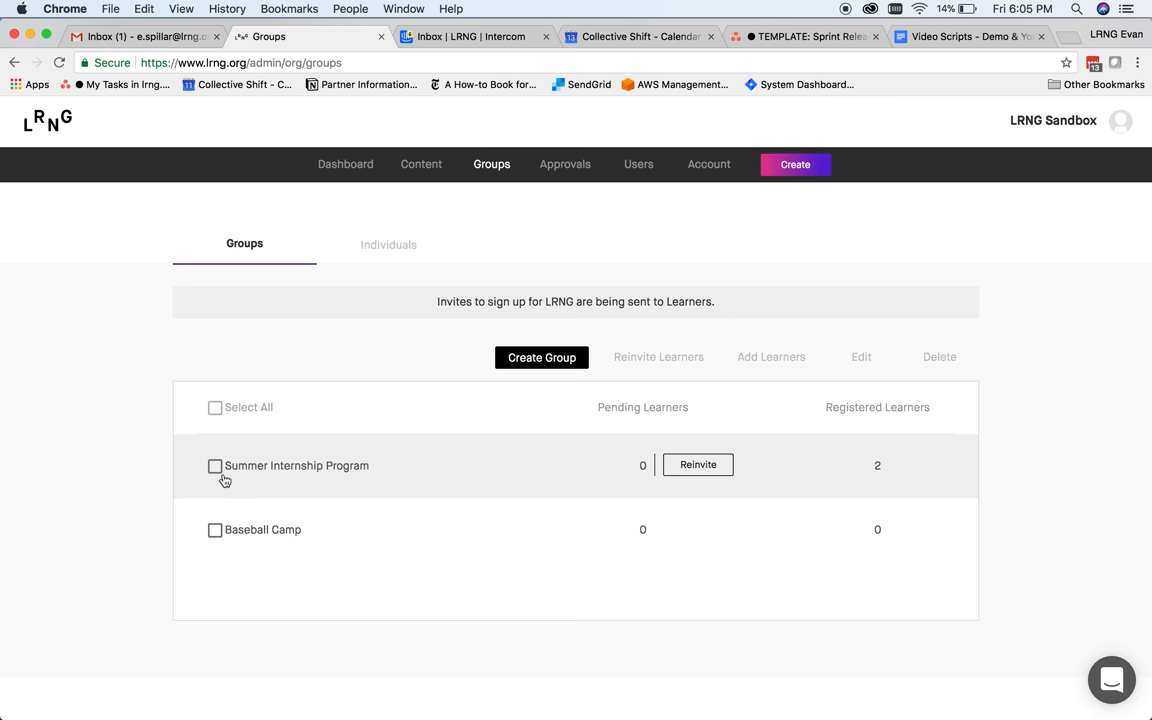
Tick the Summer Internship Program group, then show the Individuals list
click(215, 466)
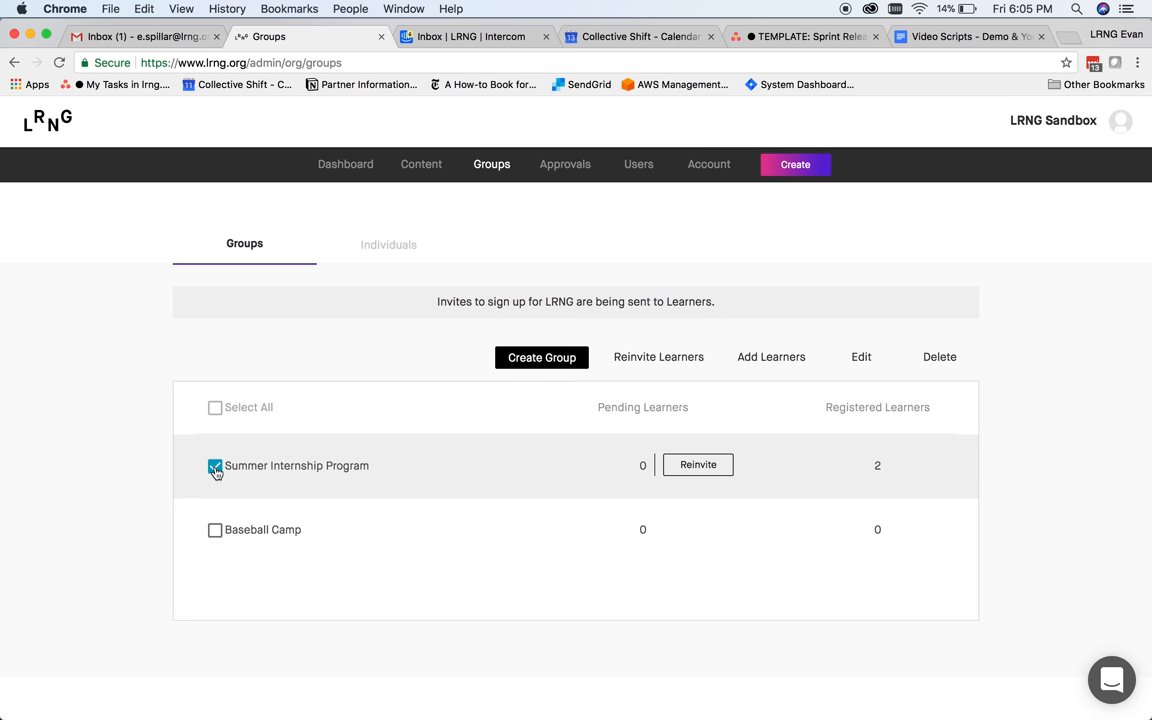
click(214, 465)
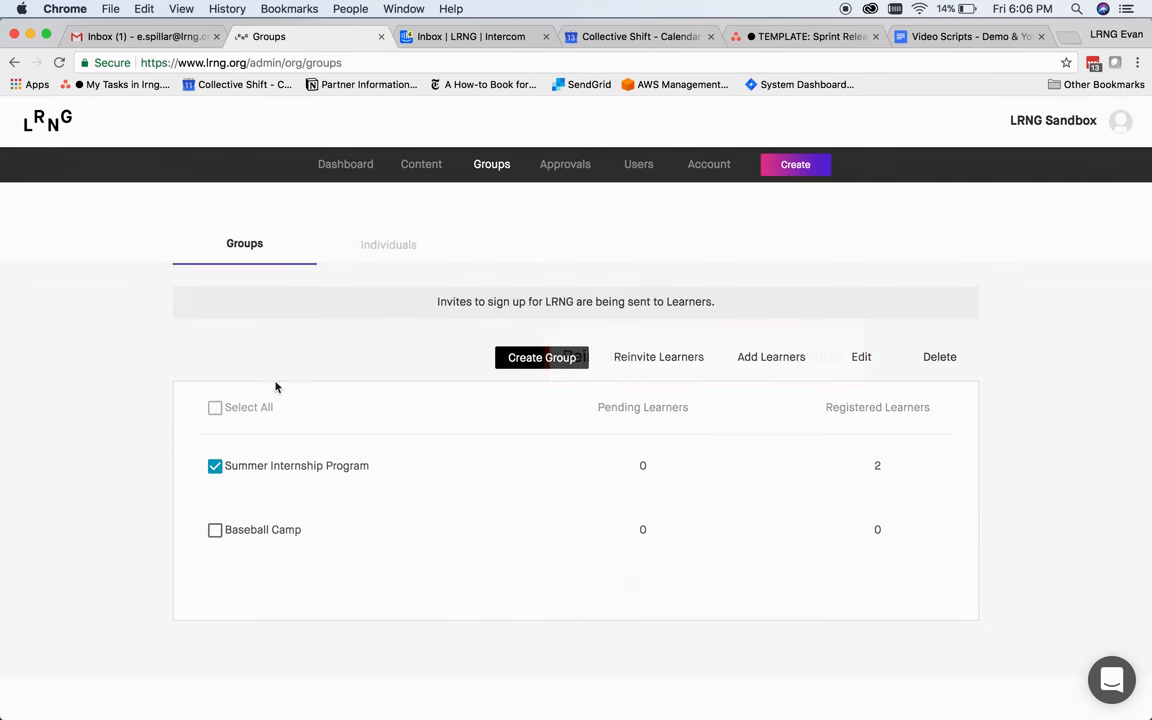
click(388, 243)
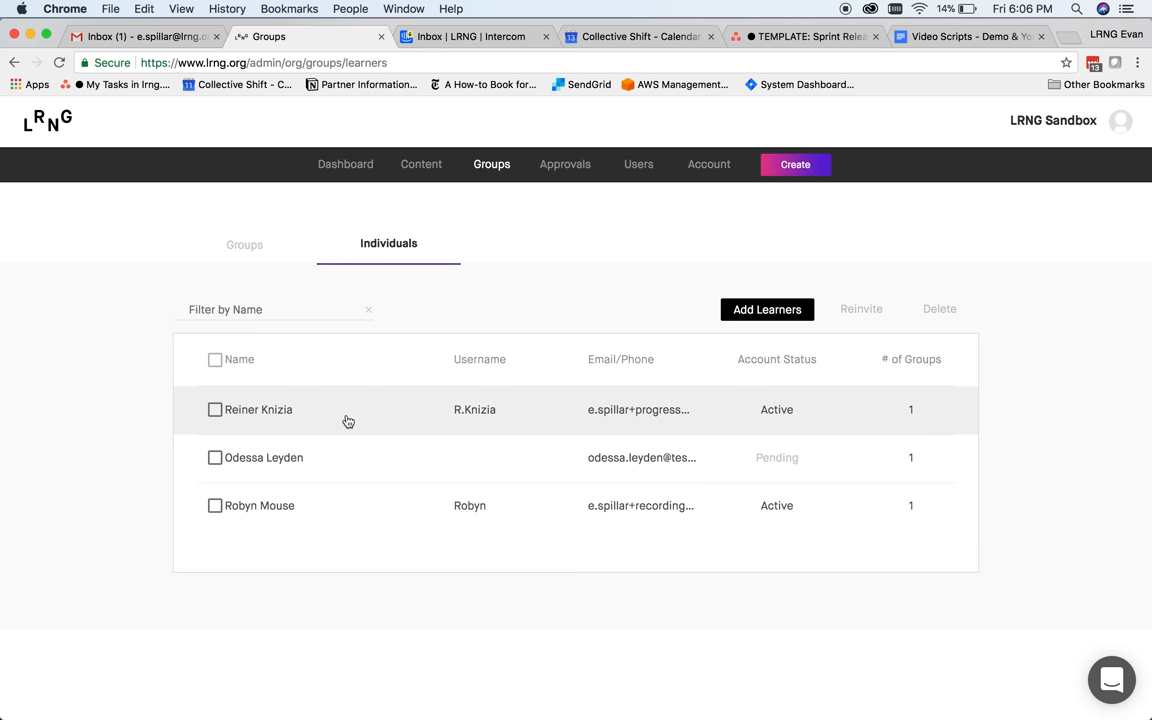
Review Reiner Knizia's completed XPs and Professional Attitude evidence, then browse account settings
click(258, 409)
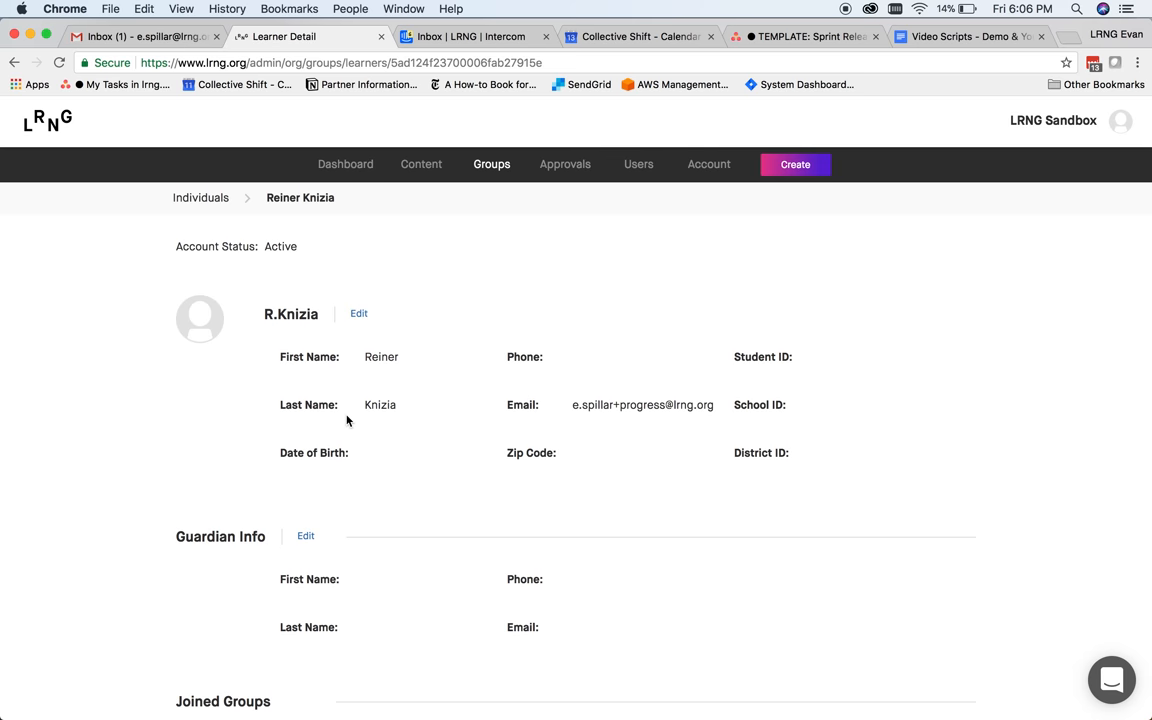
scroll(down, 3)
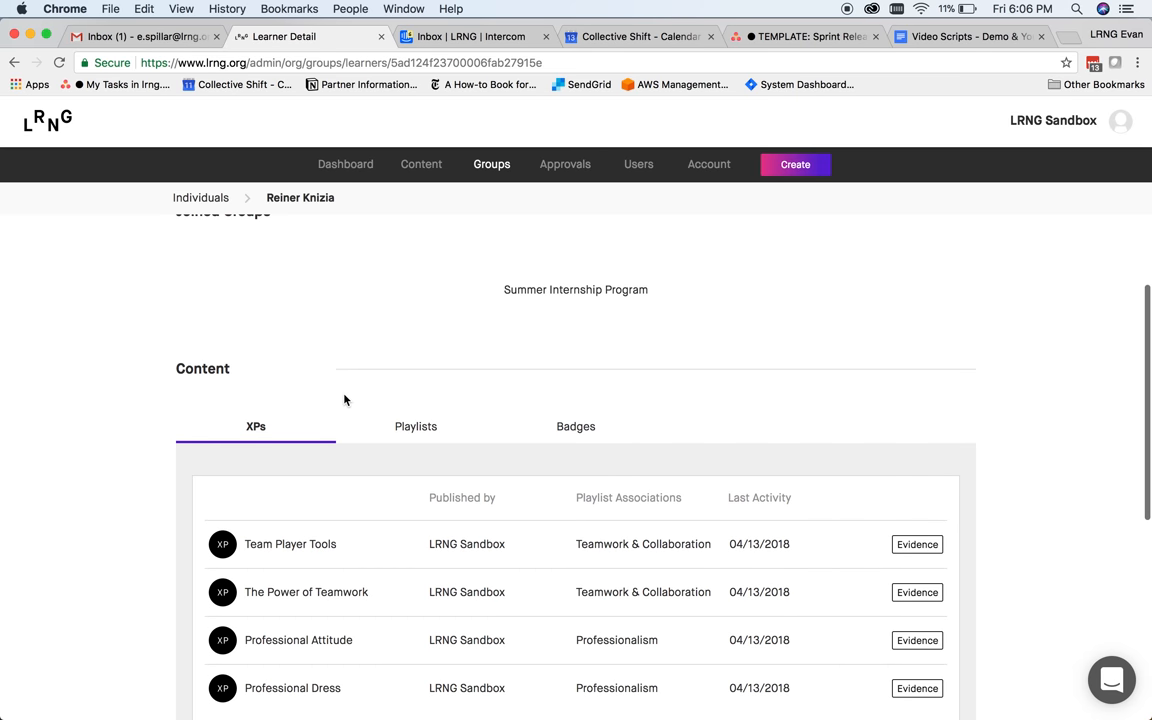
scroll(down, 3)
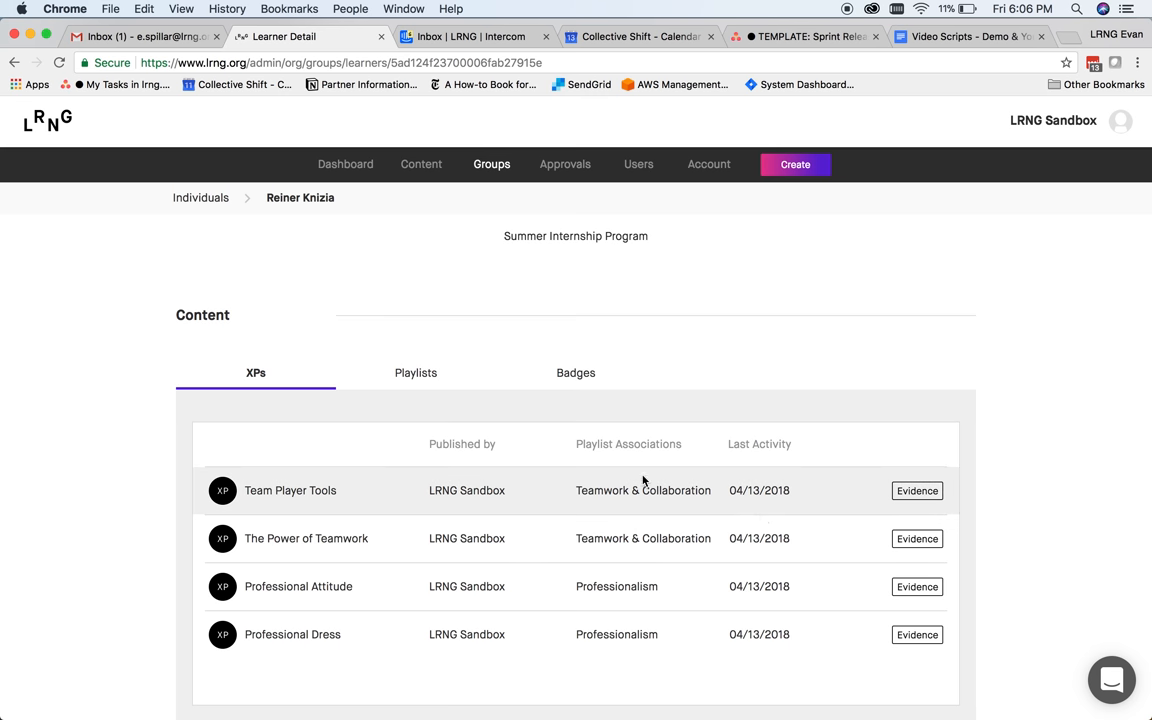
mouse_move(913, 598)
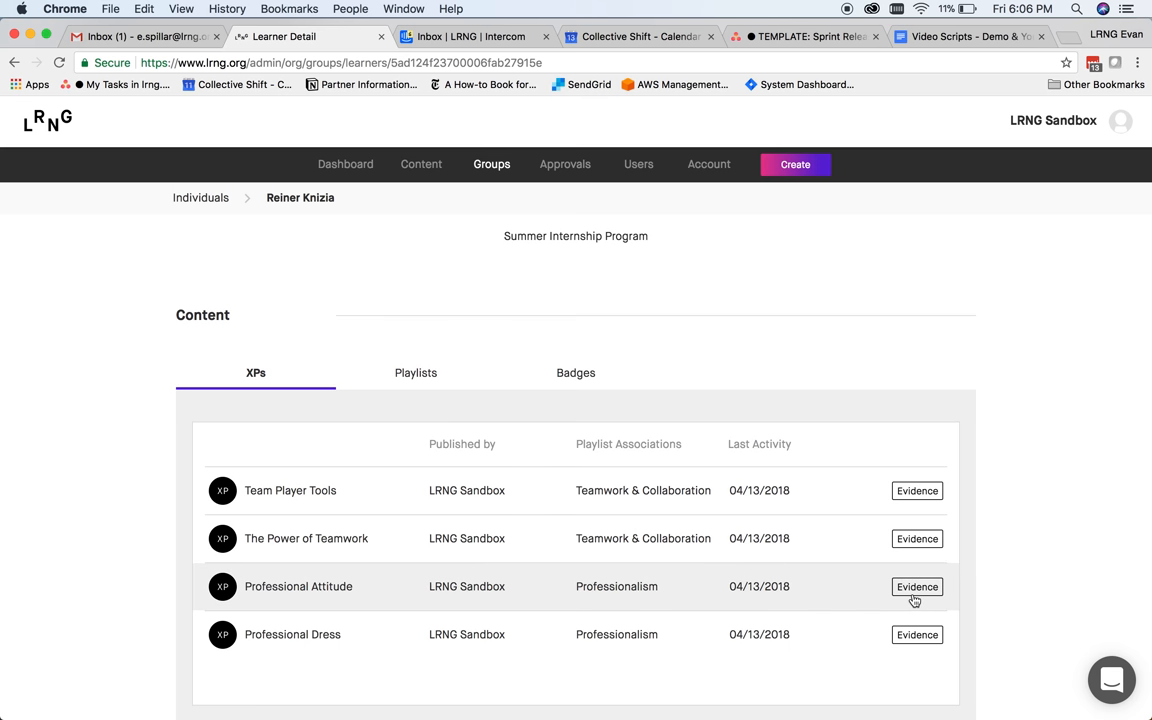
click(916, 587)
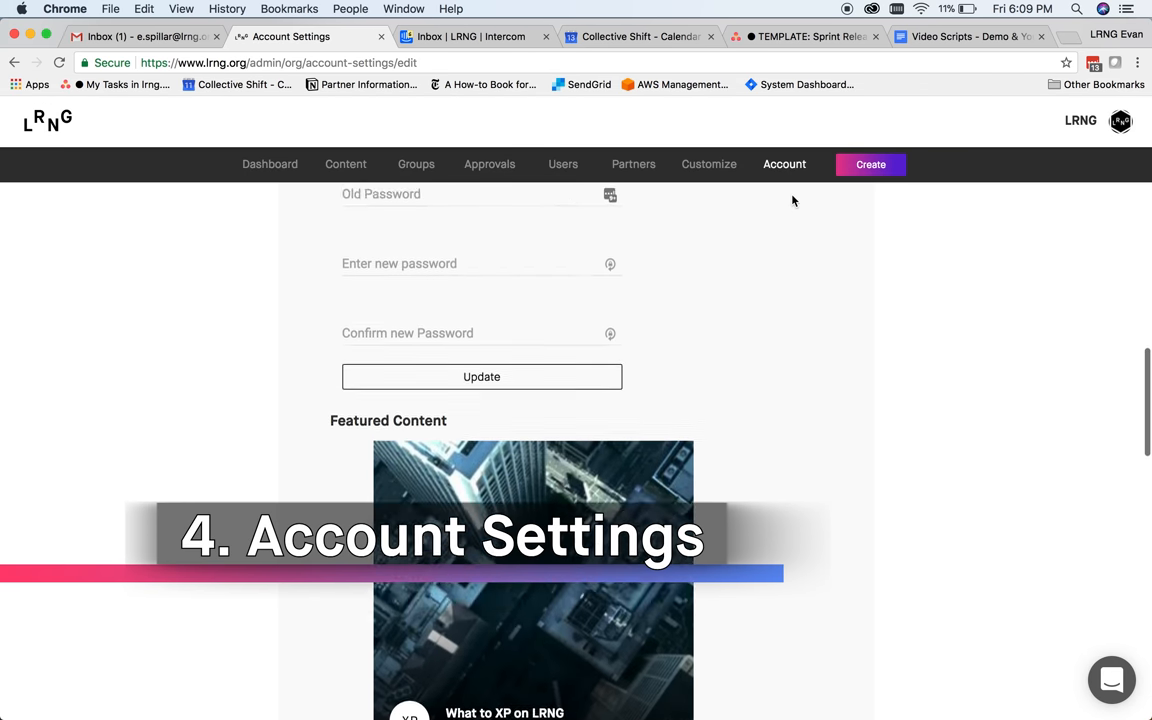
scroll(down, 3)
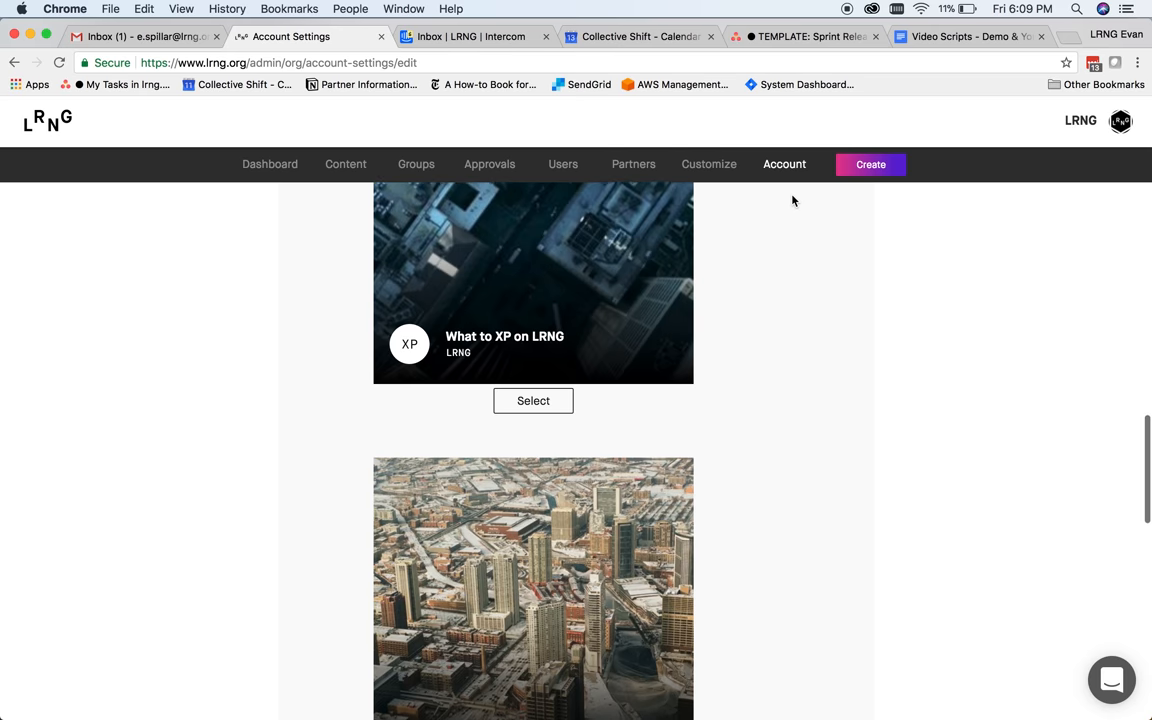
scroll(down, 3)
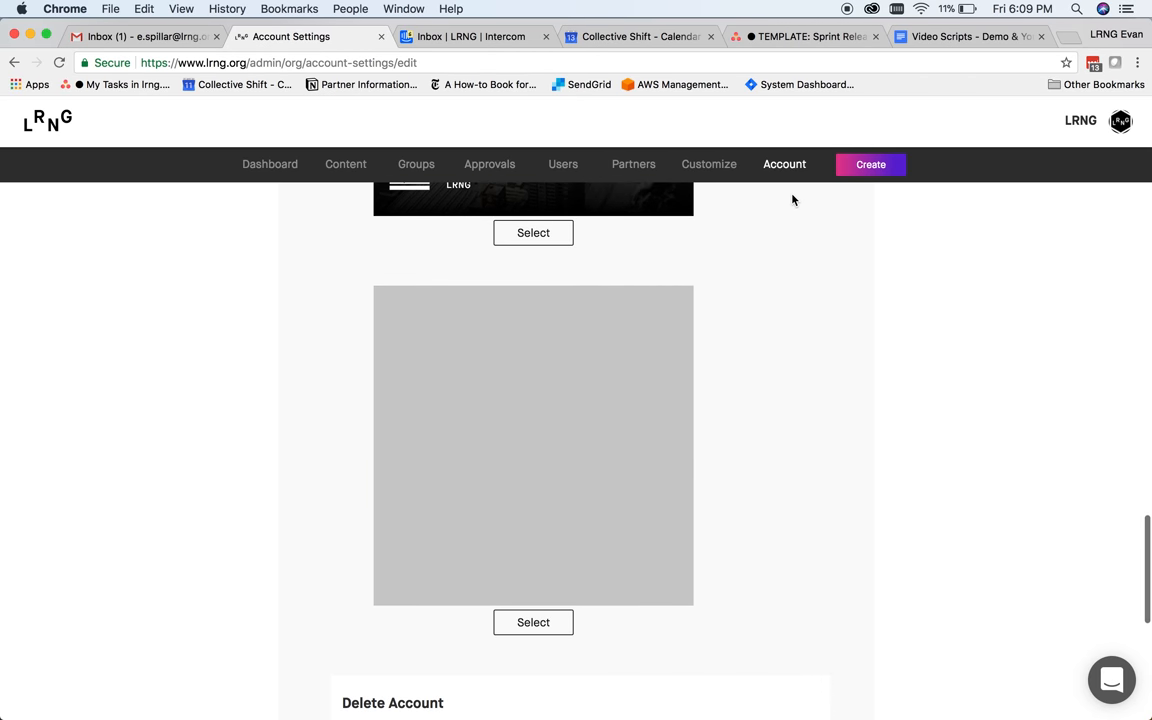